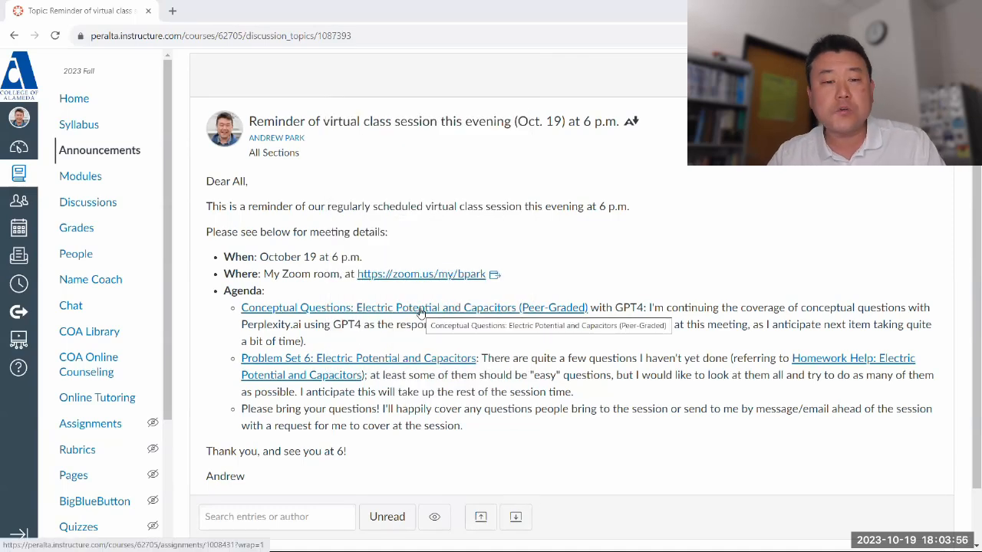
Open the Conceptual Questions: Electric Potential and Capacitors assignment from the announcement.
click(414, 307)
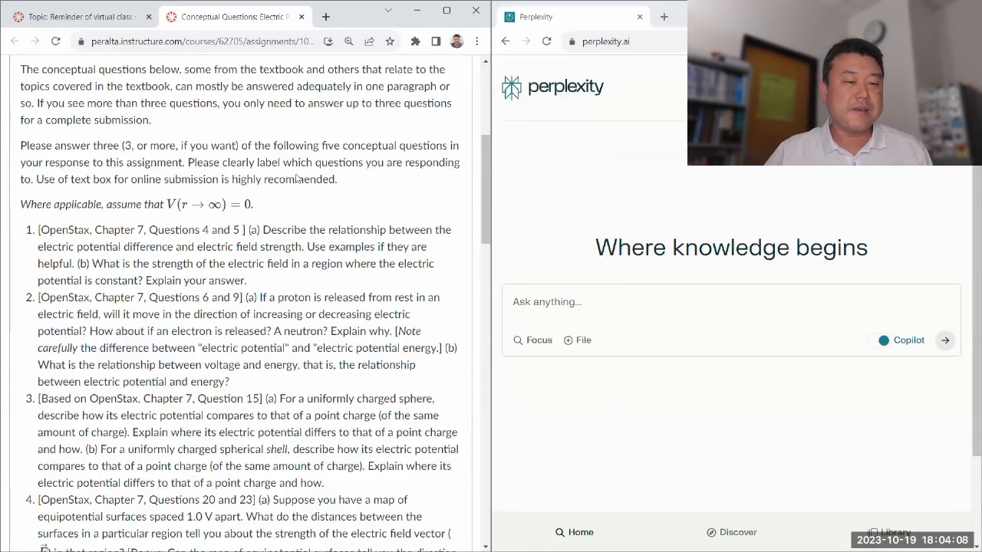
Select question 1 parts (a) and (b) on potential difference and field strength in Canvas.
scroll(down, 3)
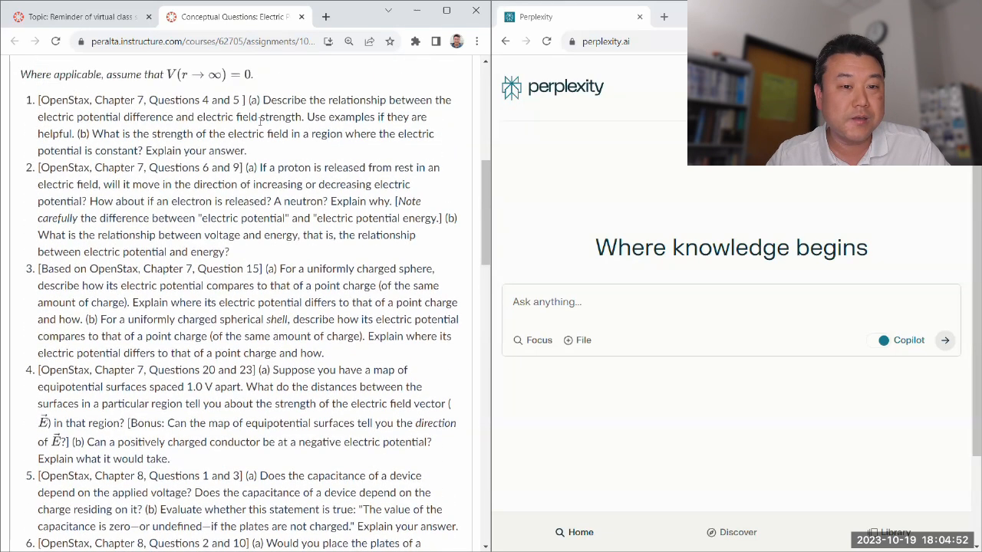
drag(247, 99, 247, 151)
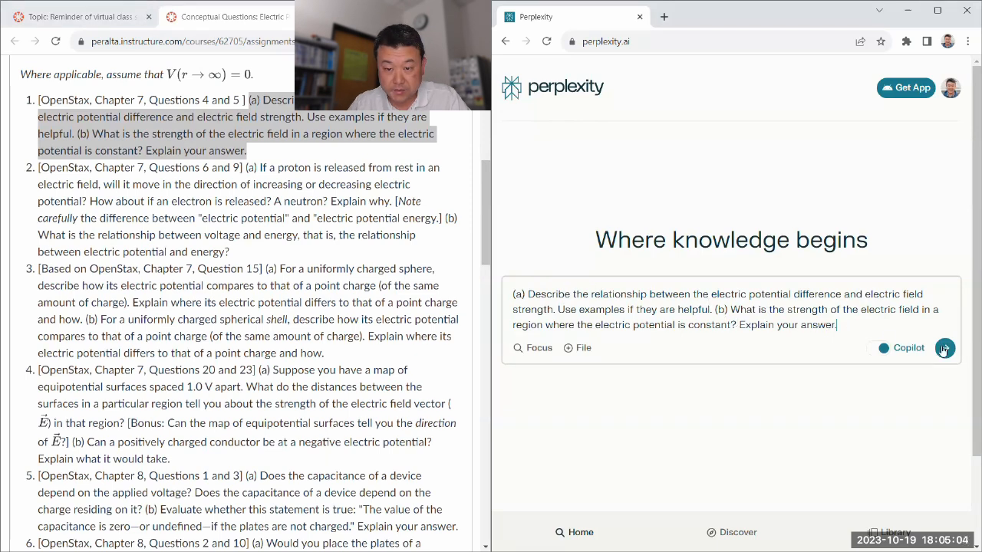
Get Perplexity's sourced answer to question 1 and read through the E = −dV/dx explanation.
click(945, 347)
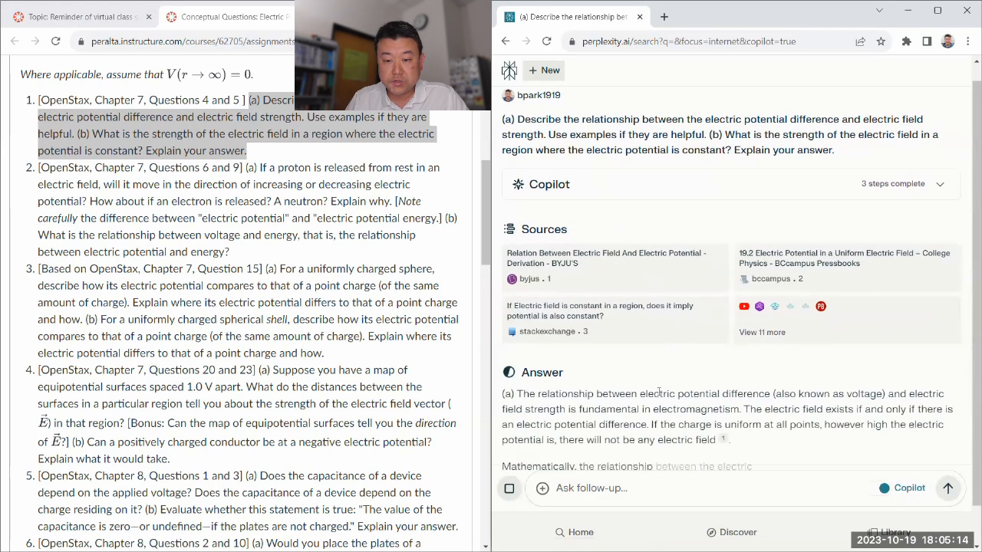
scroll(down, 3)
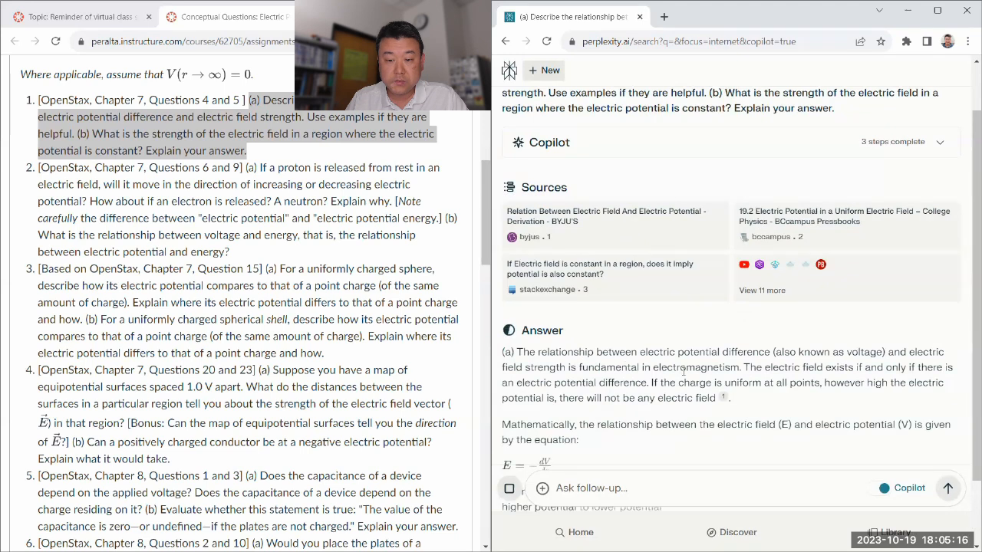
scroll(down, 3)
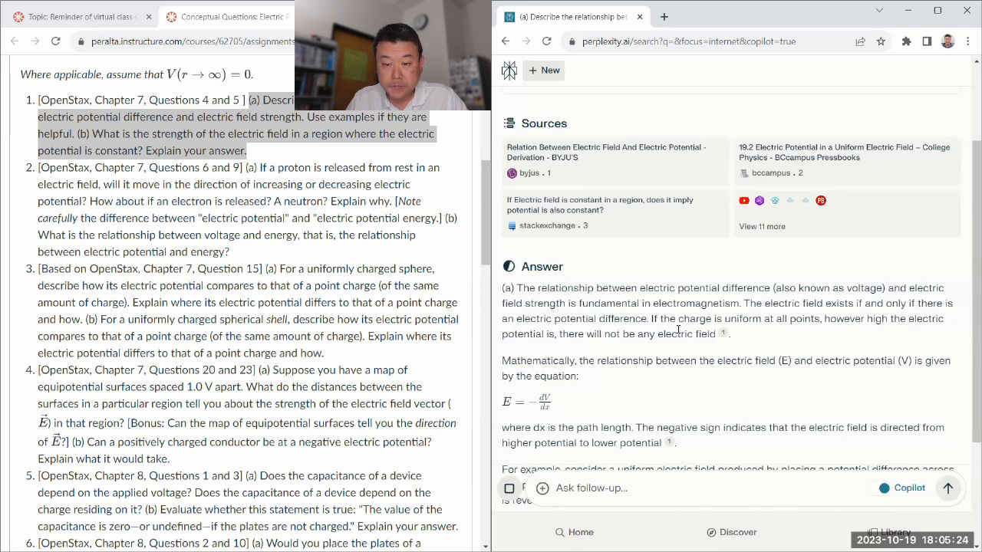
drag(645, 319, 717, 334)
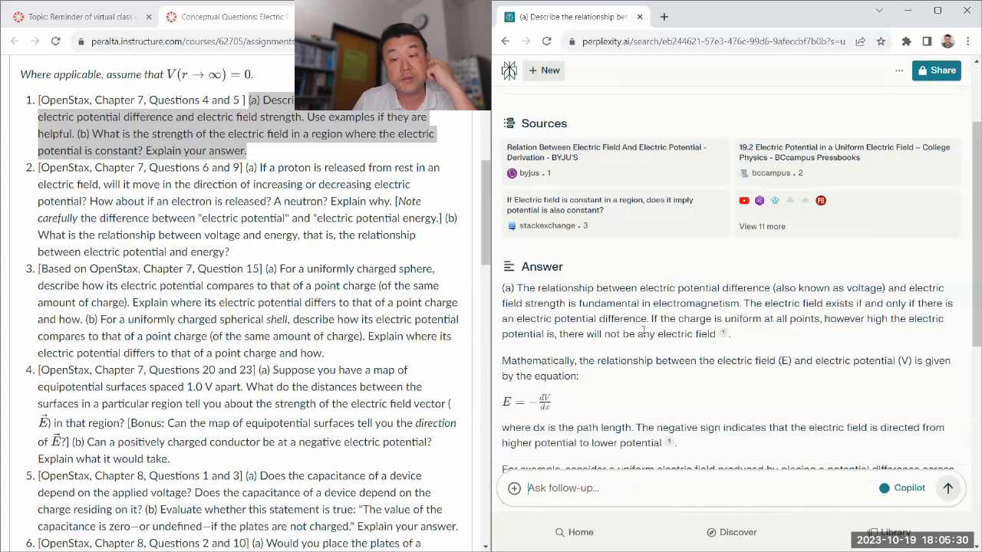
scroll(down, 3)
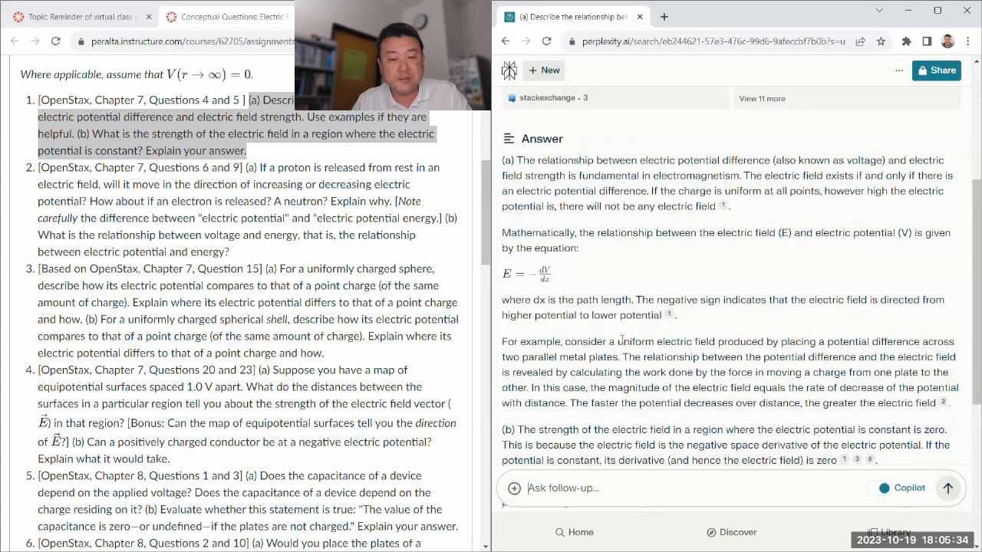
scroll(down, 3)
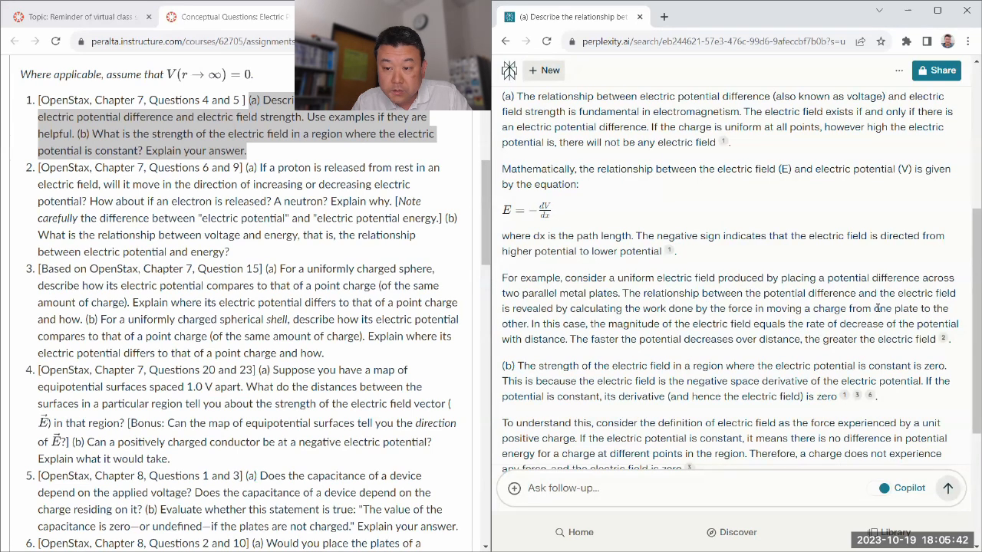
scroll(down, 3)
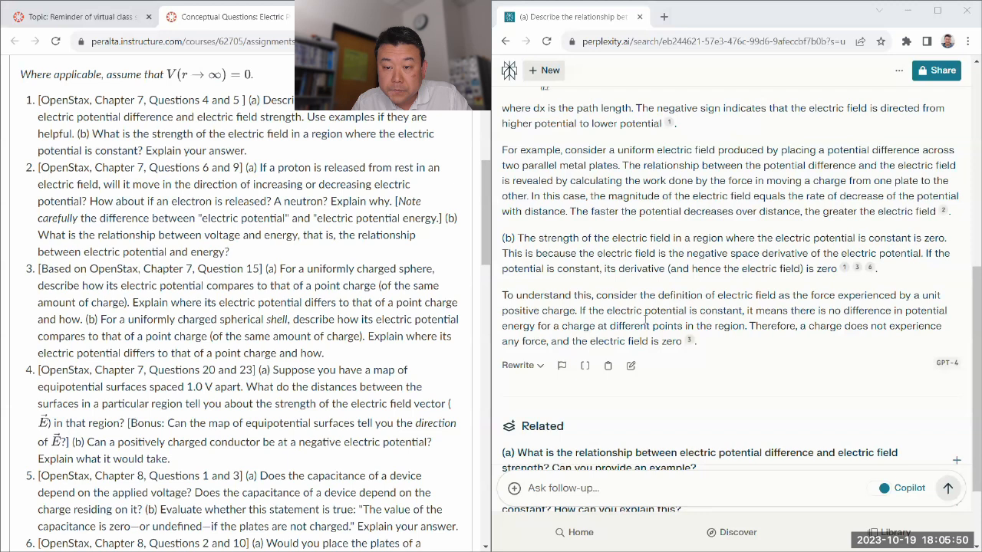
scroll(down, 3)
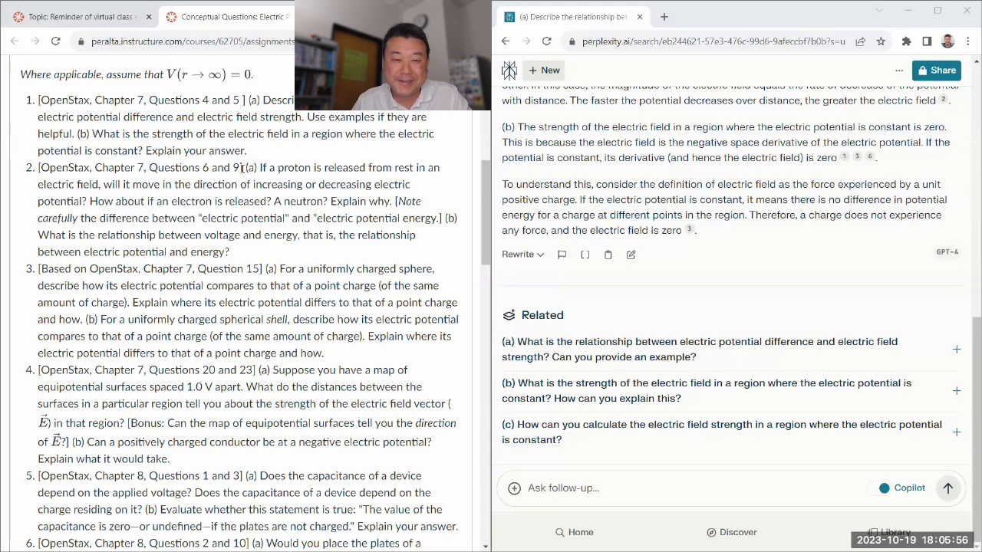
Select question 2 parts (a) and (b) on proton and electron motion in Canvas.
drag(247, 167, 255, 234)
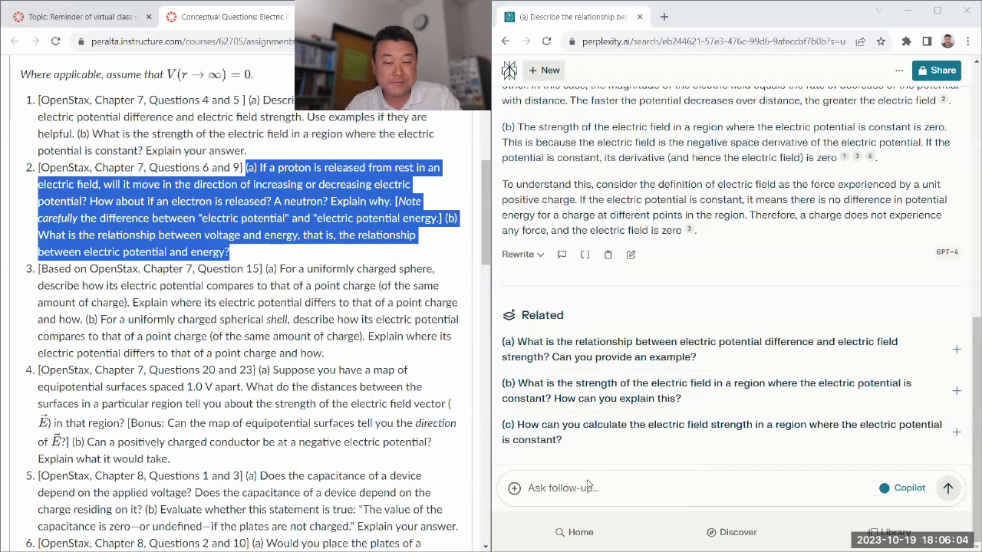
Ask question 2 on proton motion and voltage versus energy as a follow-up in Perplexity.
click(565, 488)
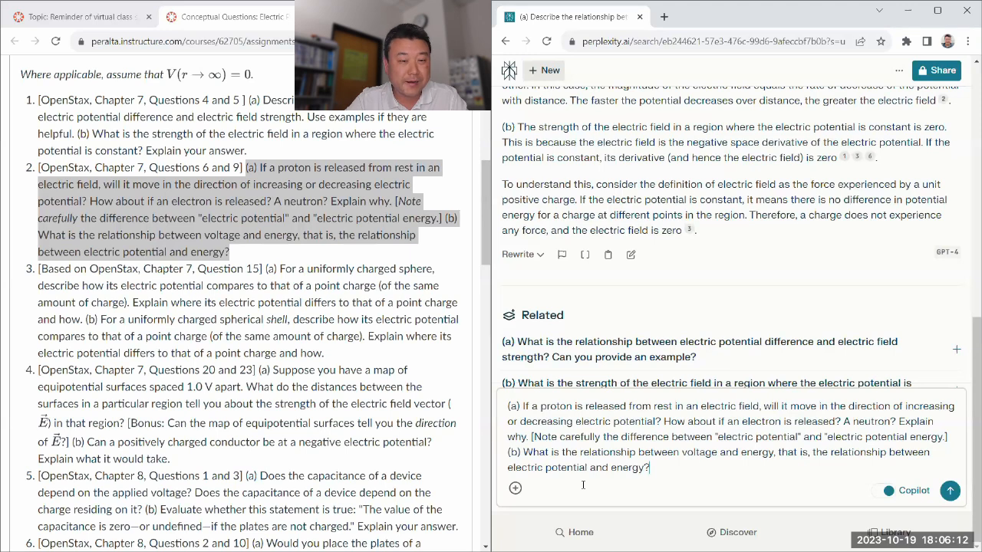
click(950, 491)
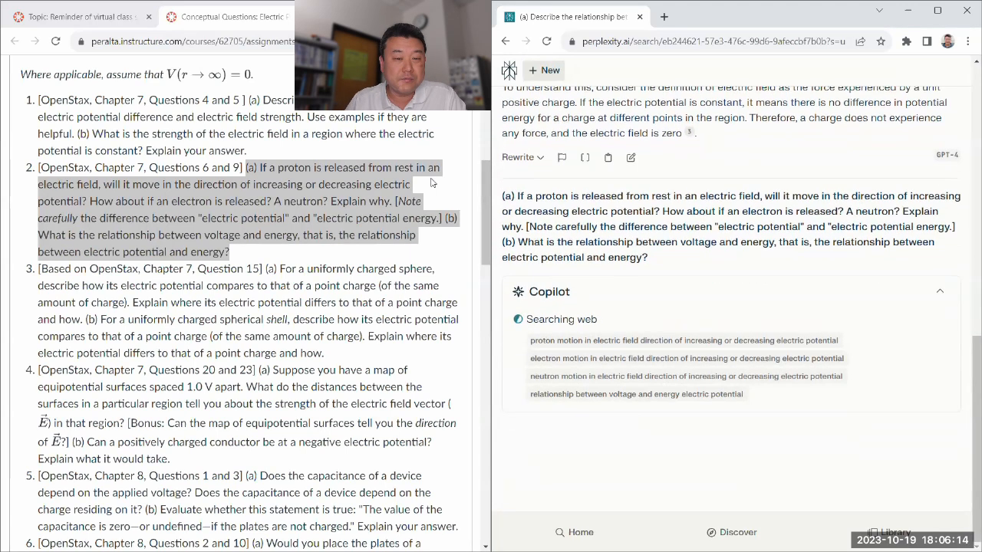
scroll(down, 3)
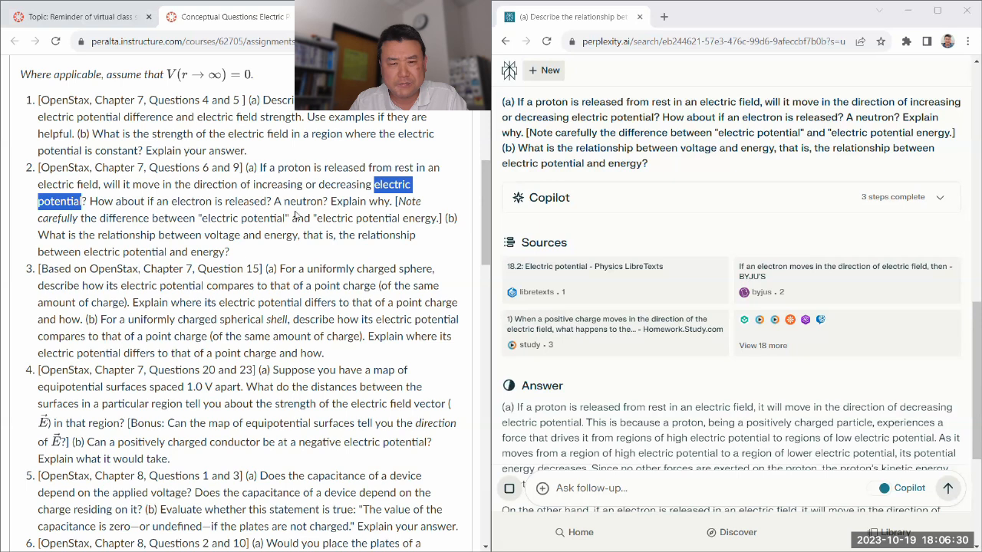
scroll(down, 3)
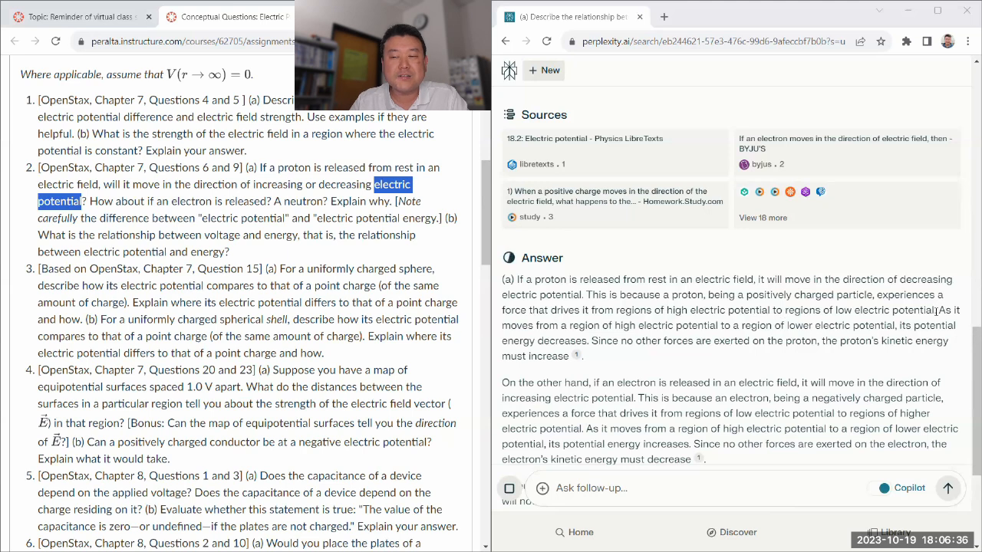
drag(576, 280, 932, 310)
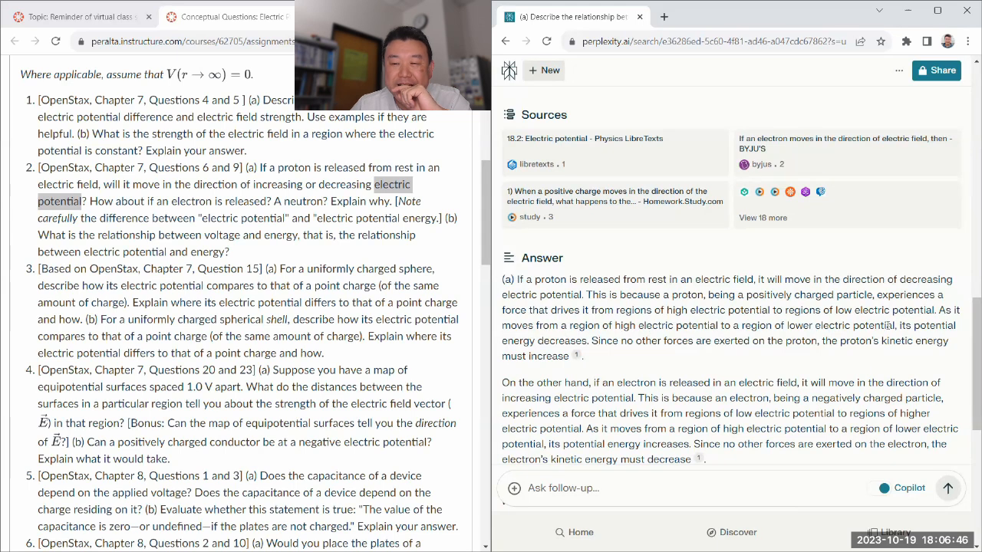
drag(894, 325, 586, 341)
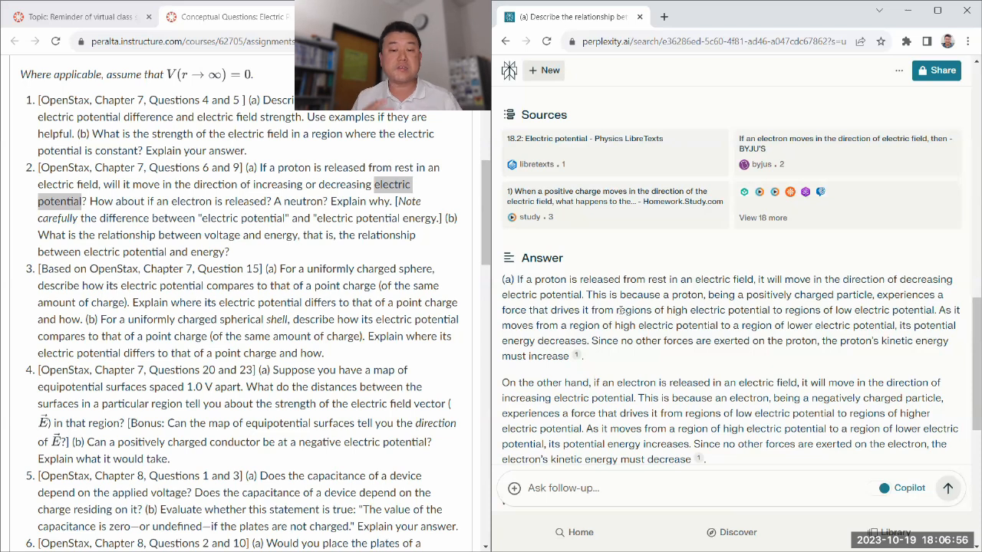
scroll(down, 3)
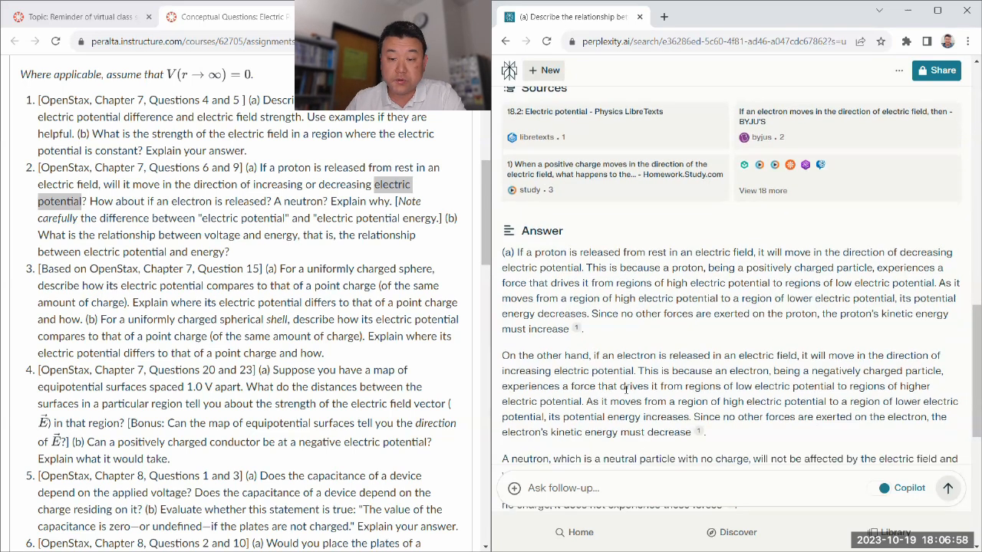
scroll(down, 3)
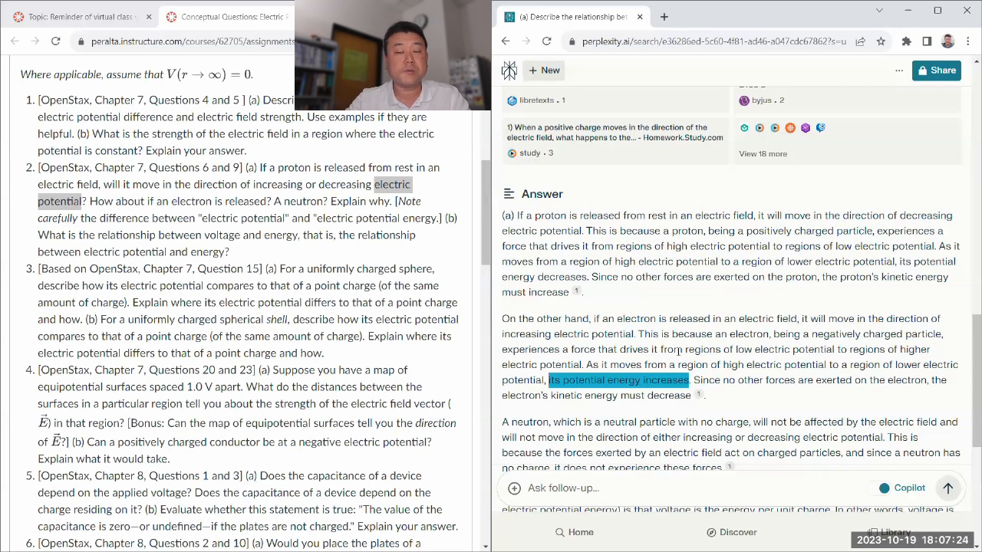
scroll(down, 3)
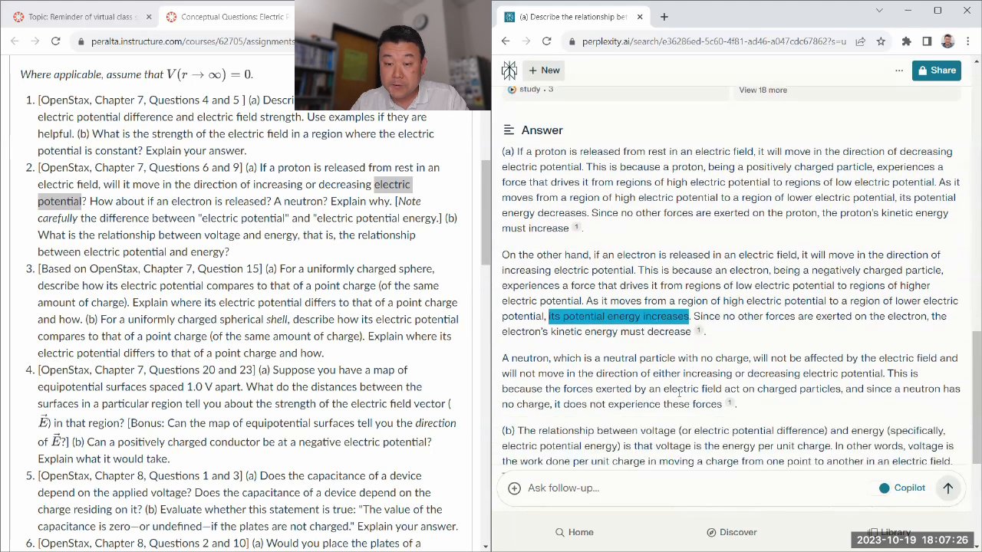
scroll(down, 3)
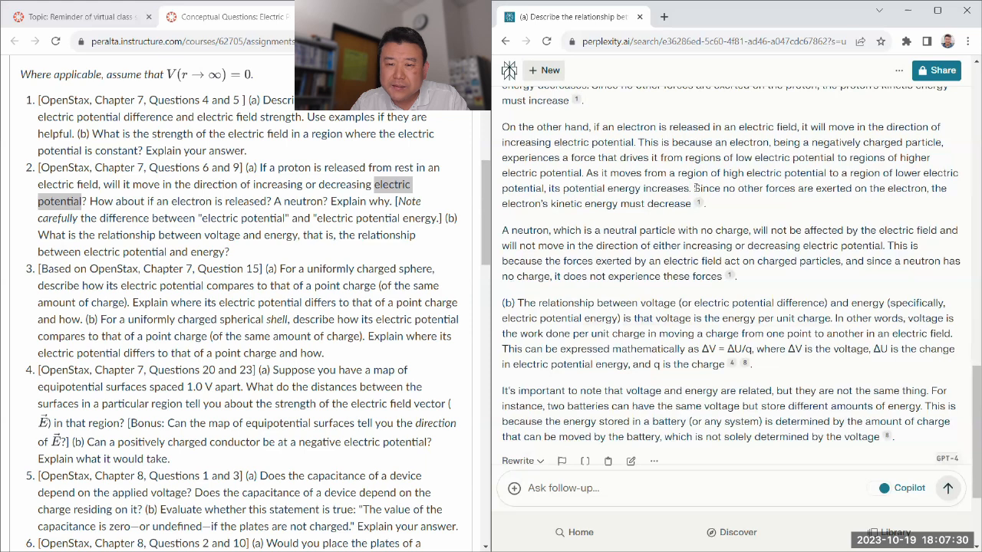
drag(693, 187, 690, 202)
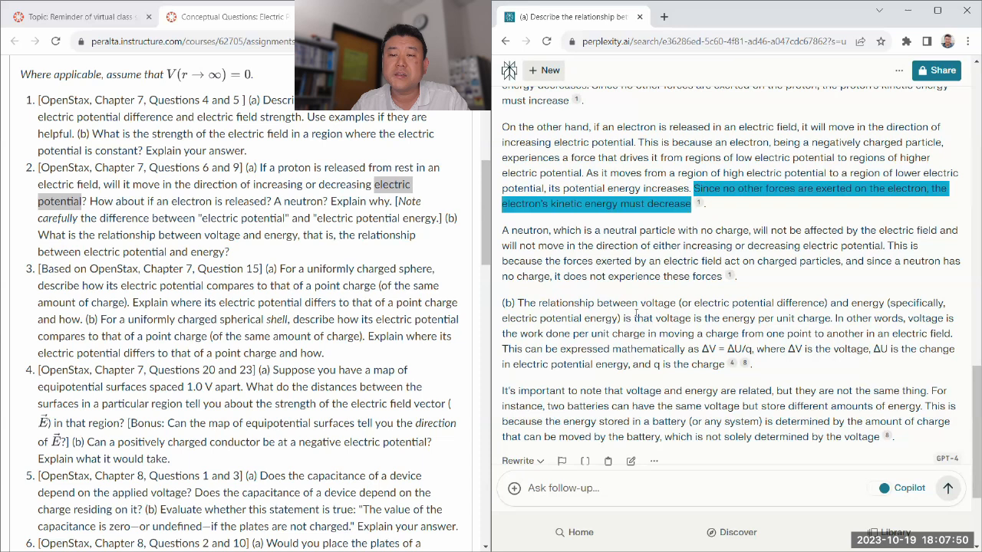
scroll(down, 3)
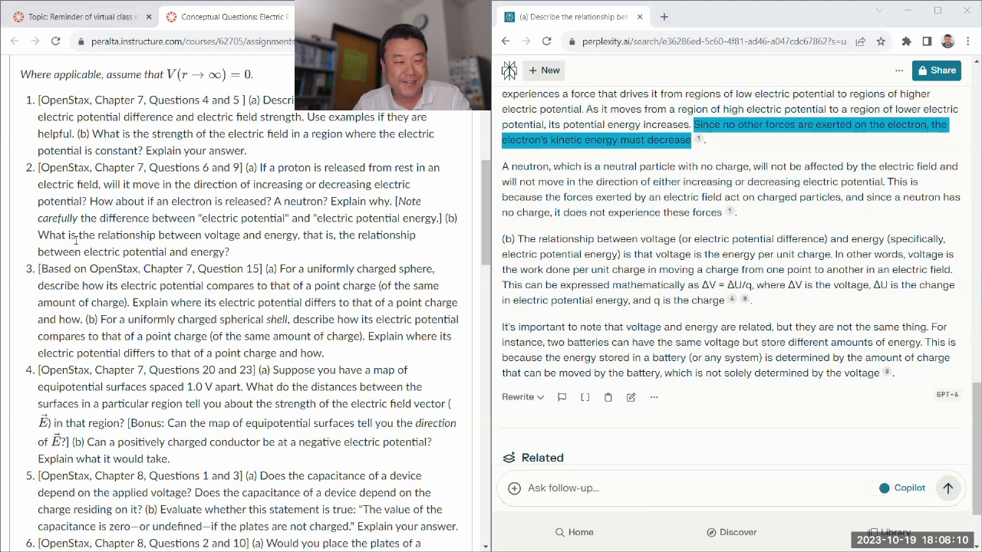
mouse_move(224, 230)
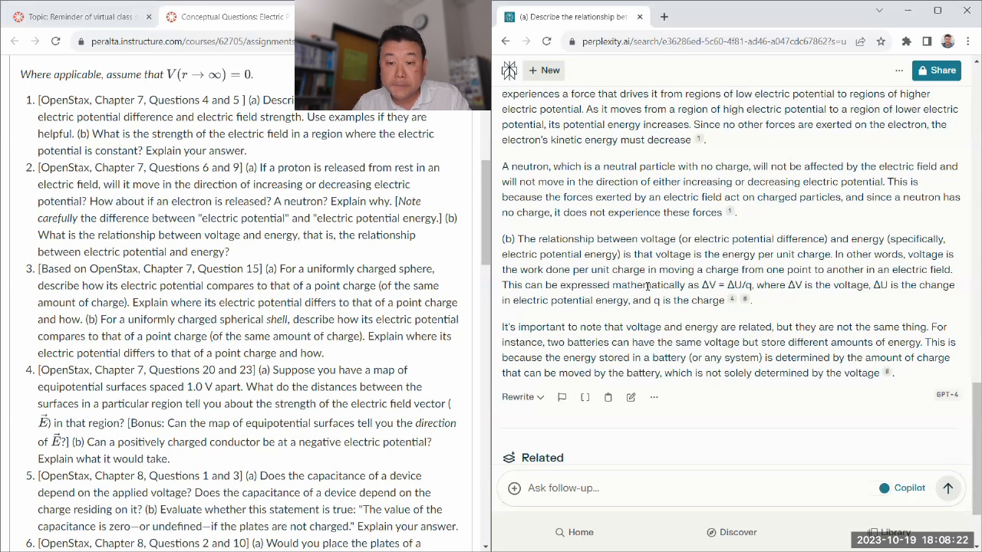
scroll(down, 3)
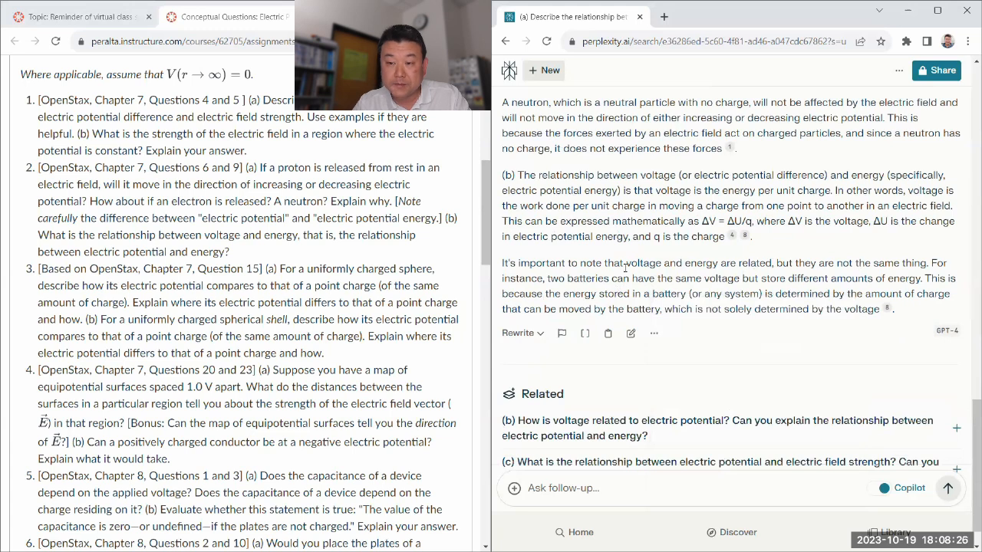
drag(623, 264, 914, 264)
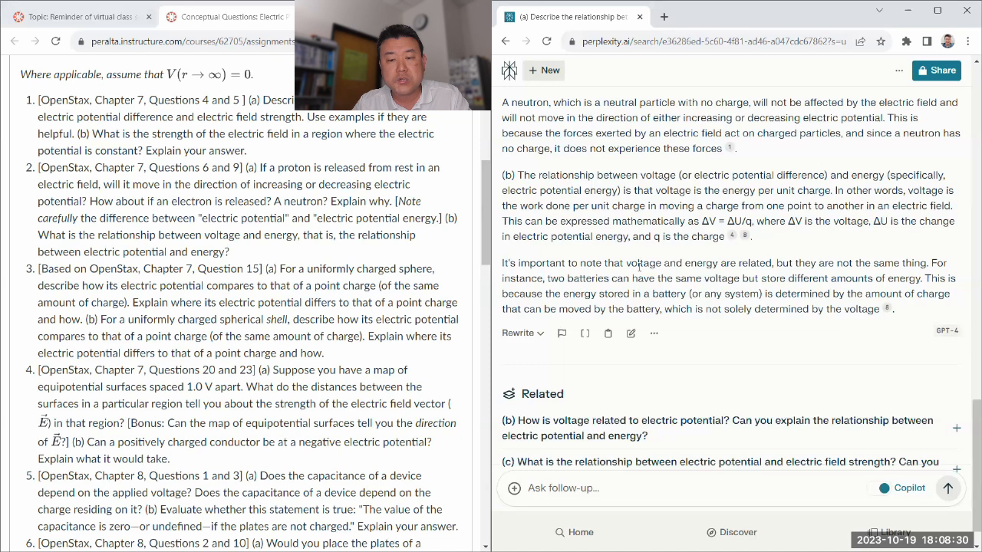
double_click(644, 264)
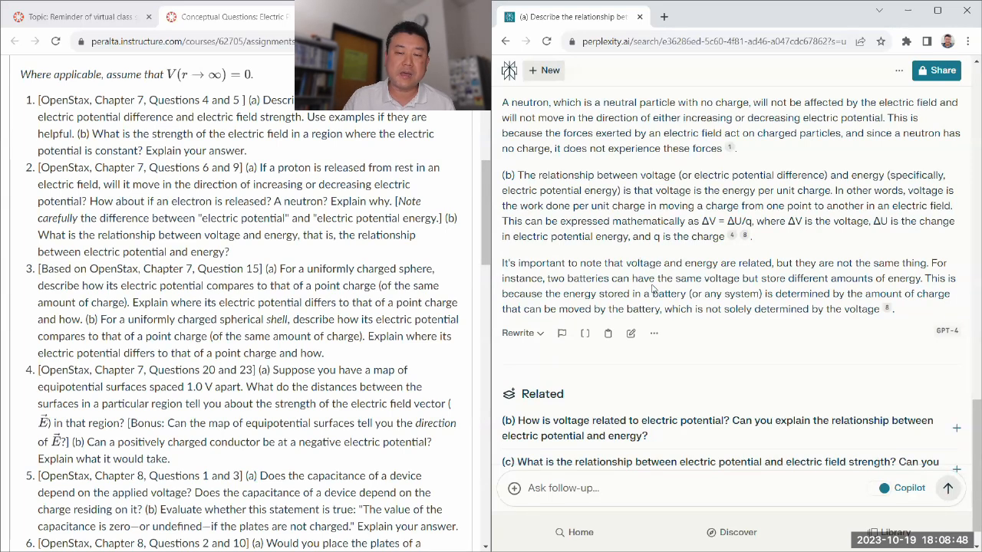
double_click(643, 262)
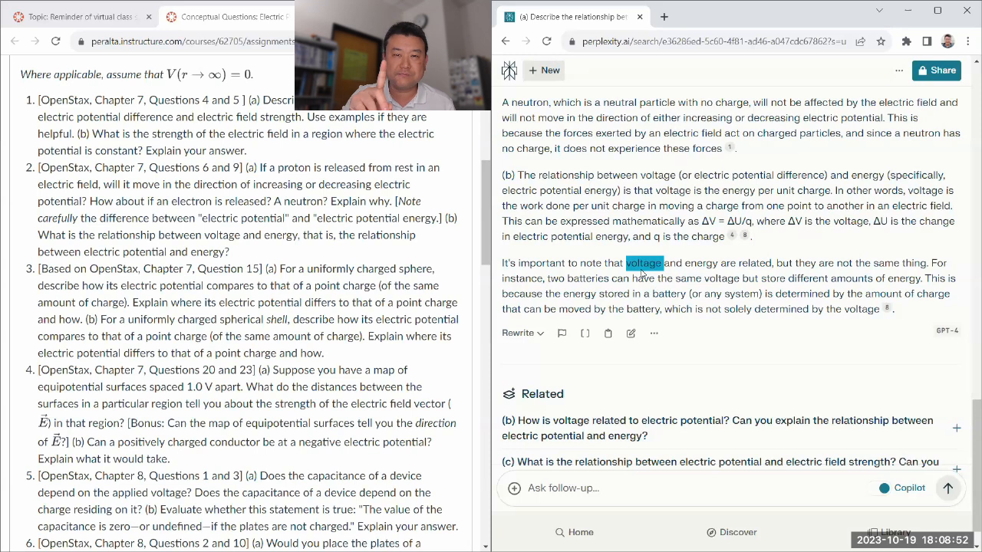
mouse_move(653, 305)
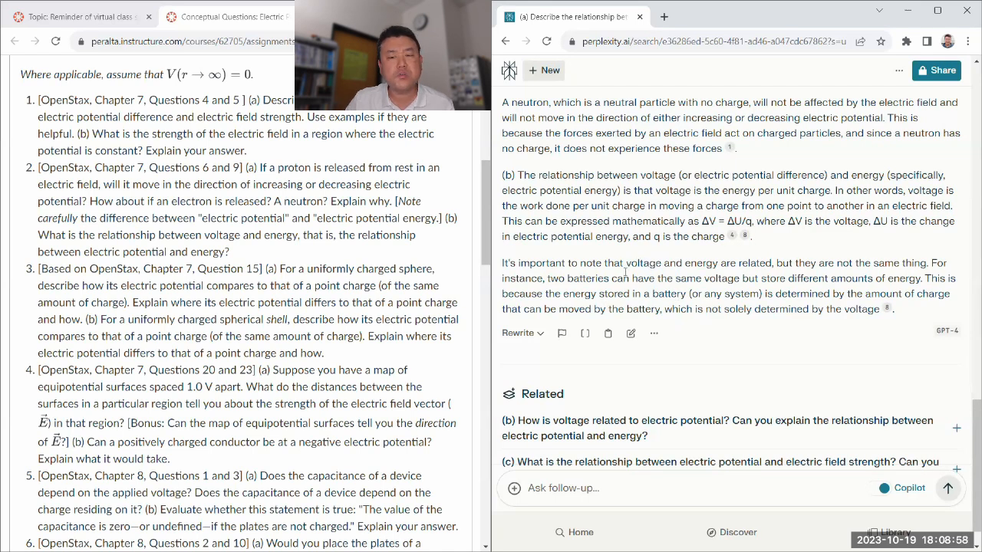
double_click(635, 264)
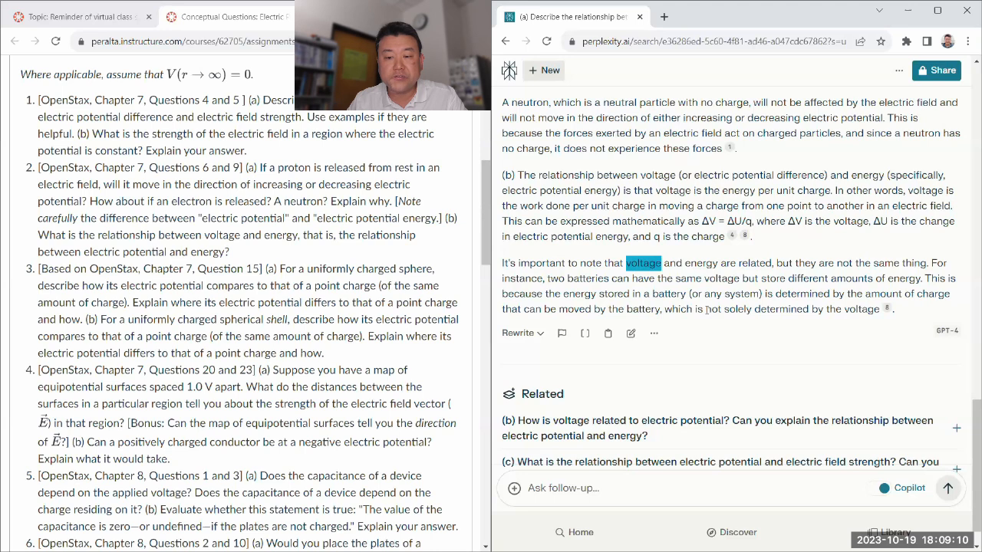
scroll(down, 3)
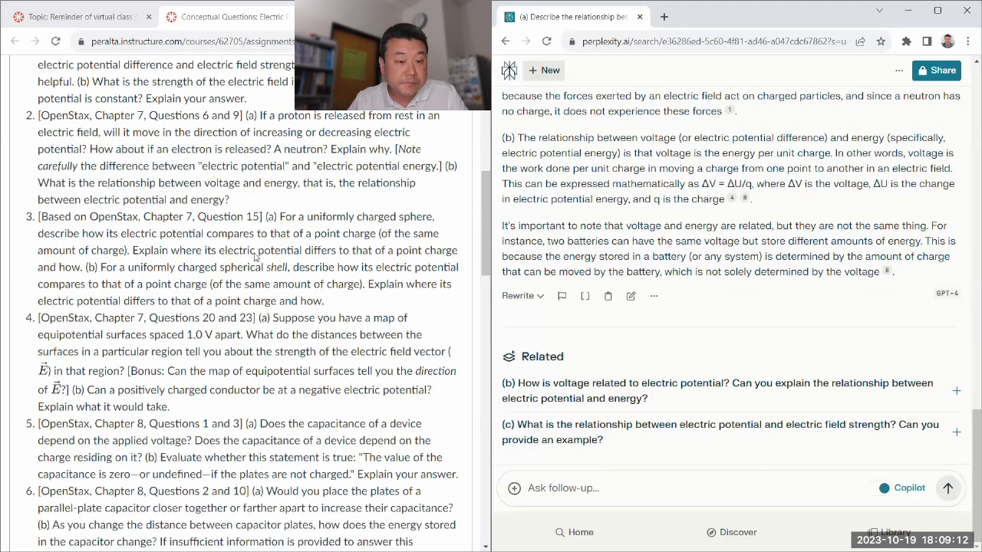
drag(263, 206, 325, 273)
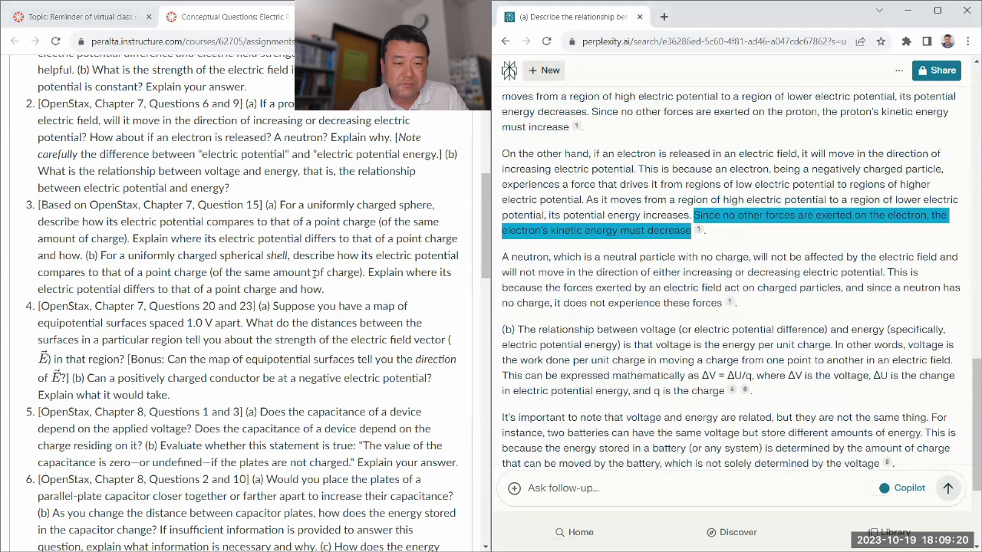
drag(270, 205, 350, 255)
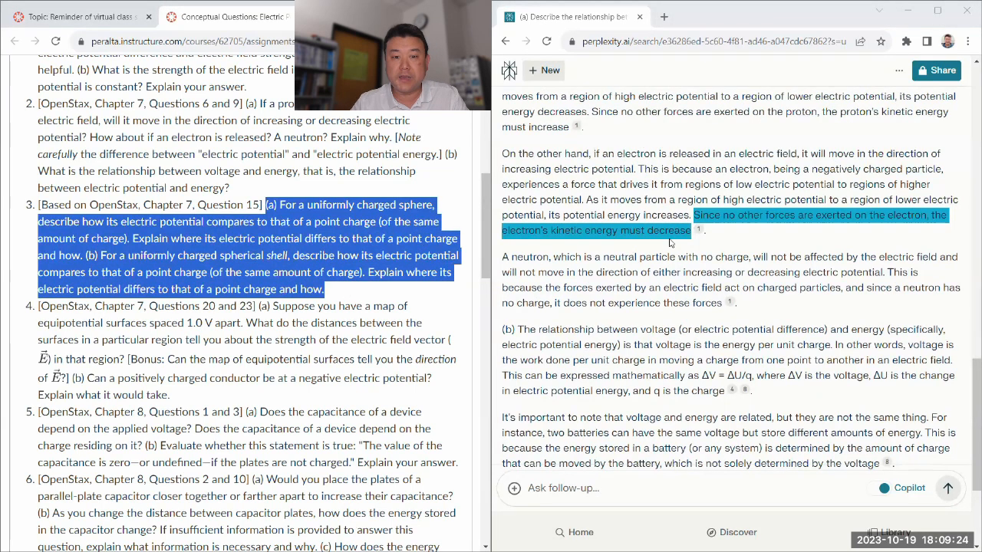
Send question 3 on uniformly charged spheres and spherical shells as a follow-up.
scroll(down, 3)
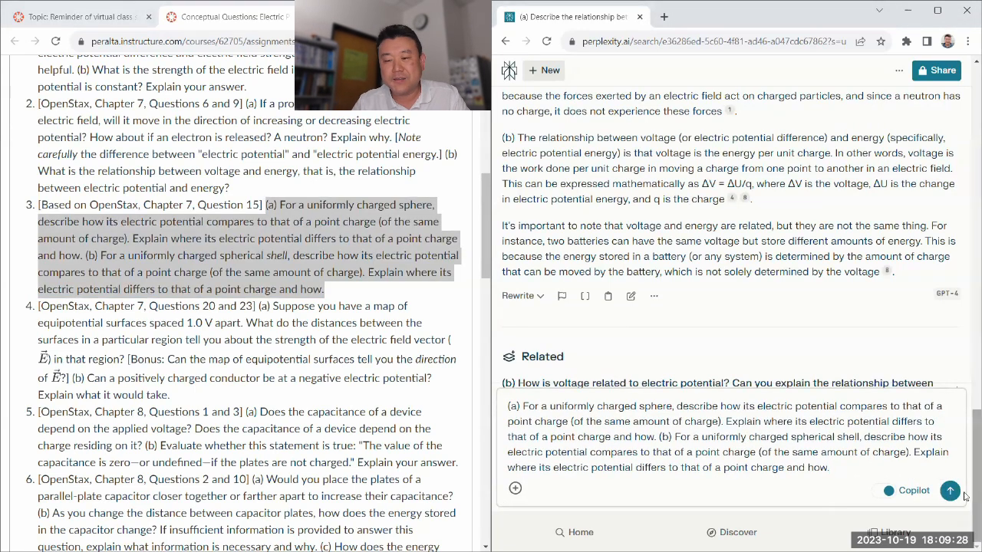
click(949, 490)
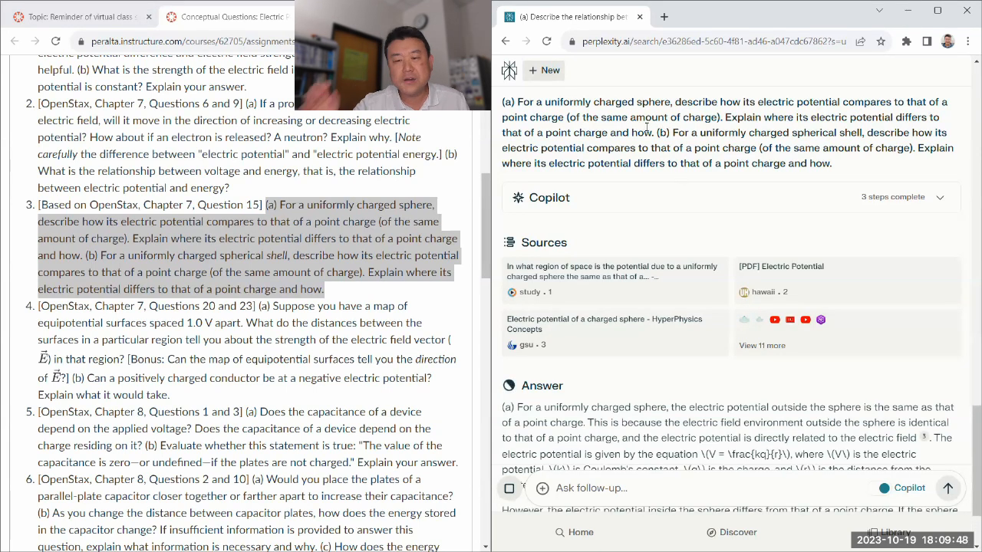
scroll(down, 3)
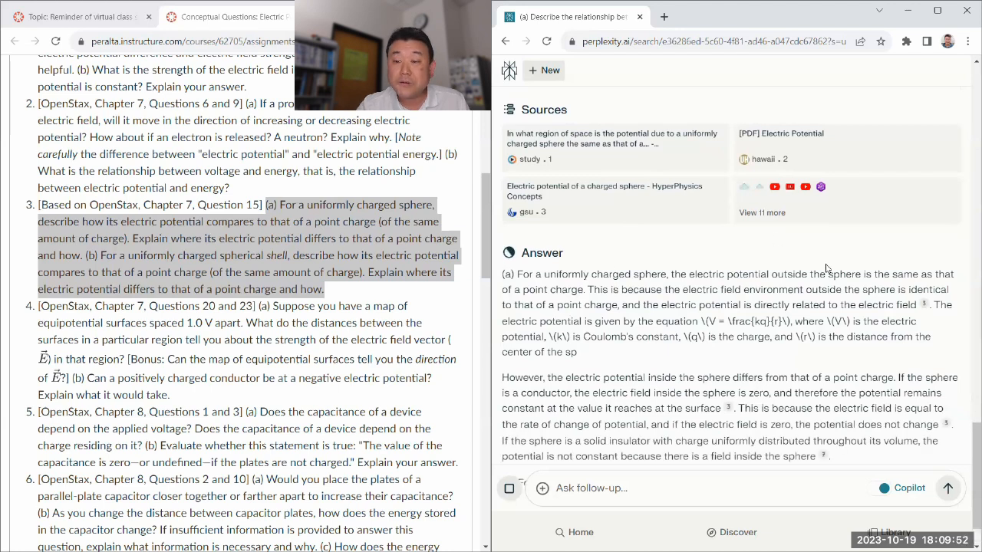
drag(759, 273, 880, 273)
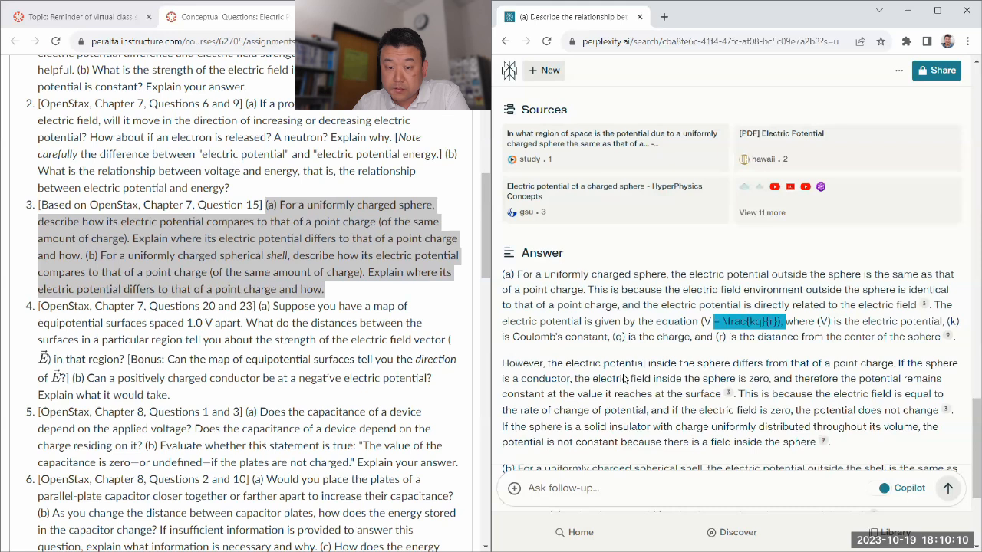
scroll(down, 3)
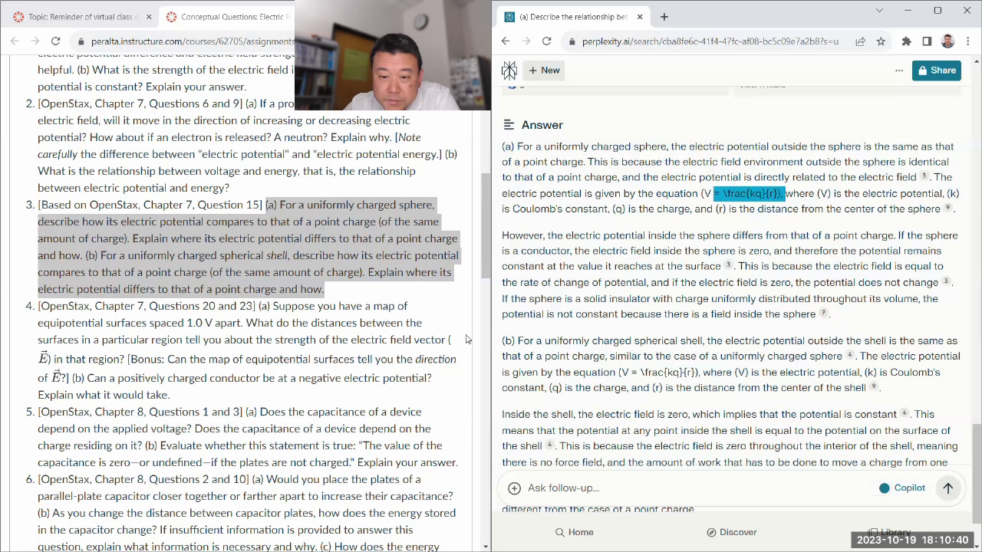
mouse_move(157, 266)
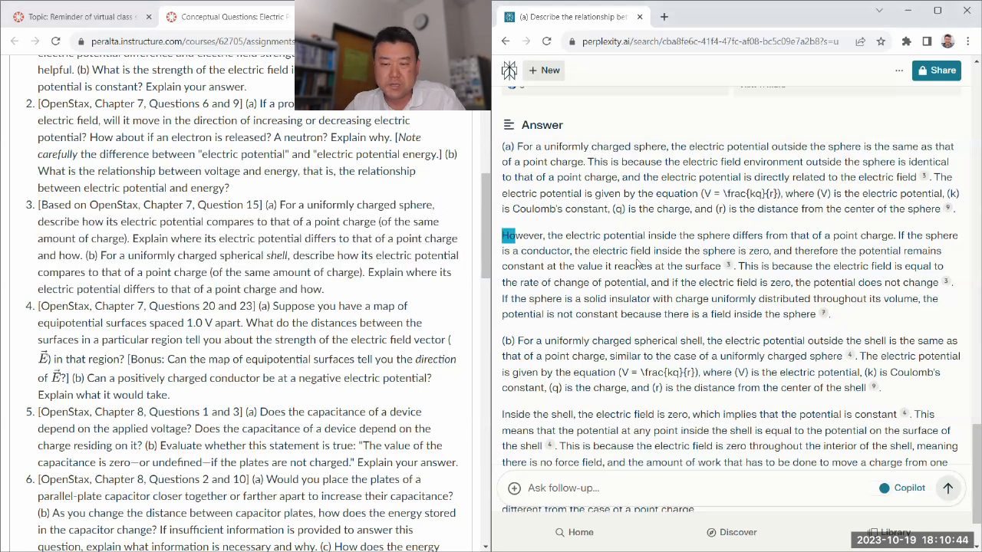
drag(506, 236, 816, 315)
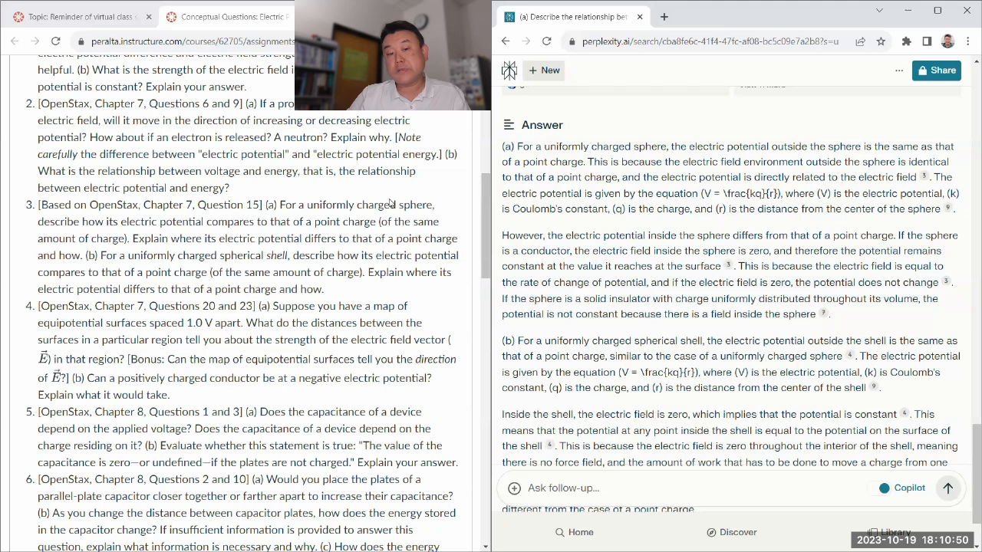
drag(306, 206, 432, 205)
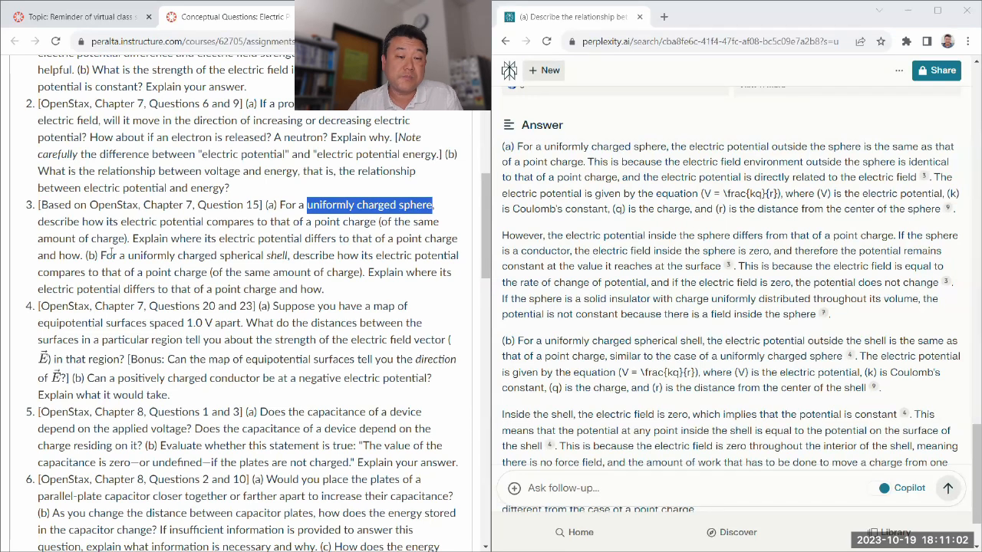
drag(84, 254, 300, 255)
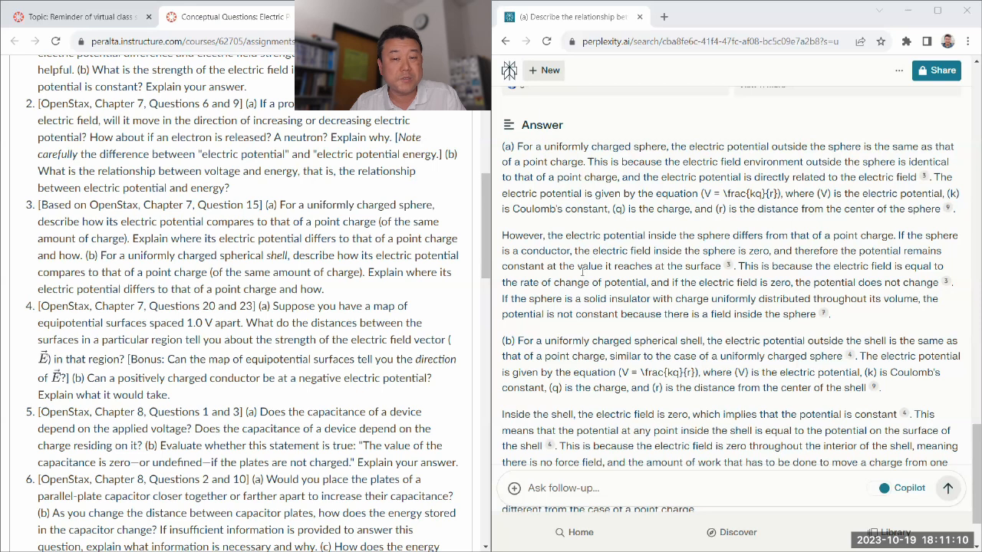
scroll(down, 3)
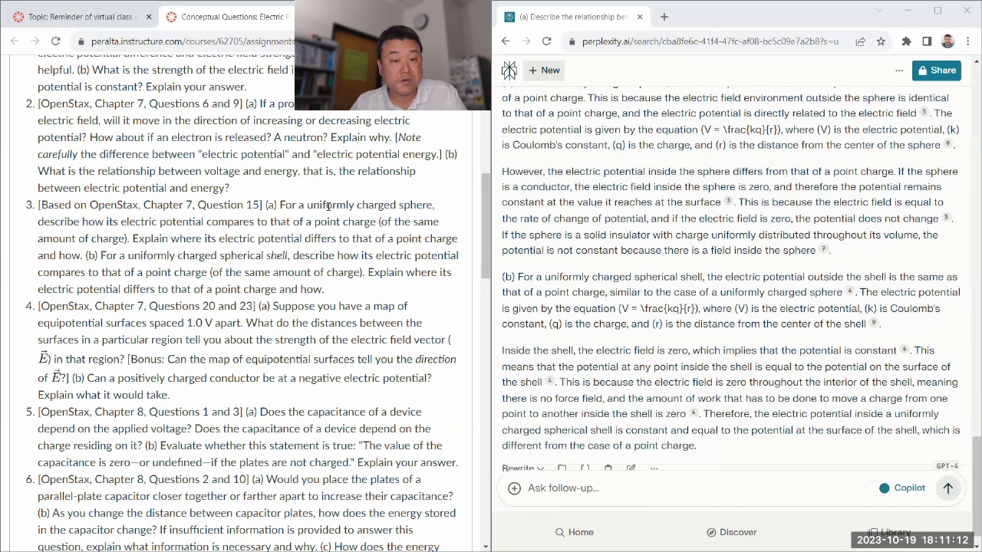
drag(288, 206, 434, 206)
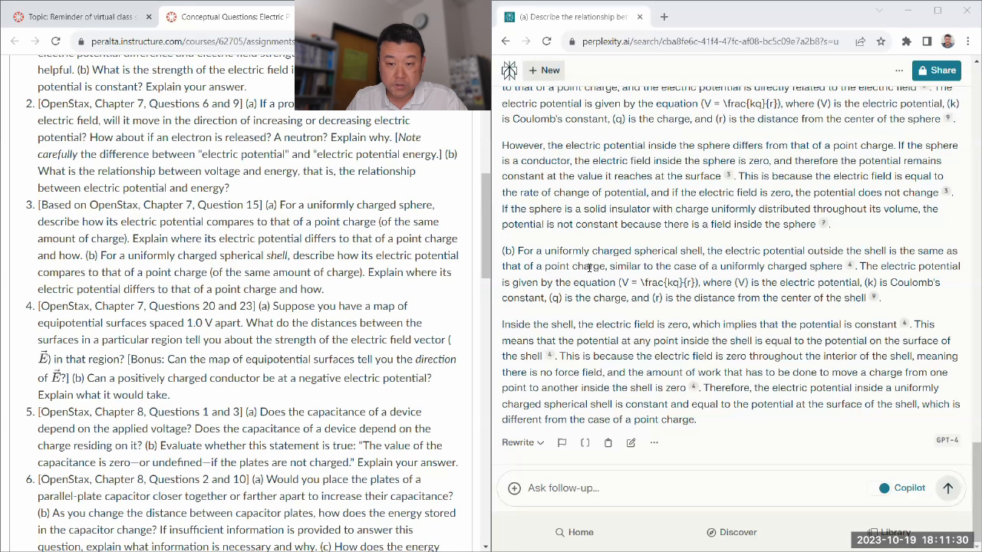
mouse_move(633, 236)
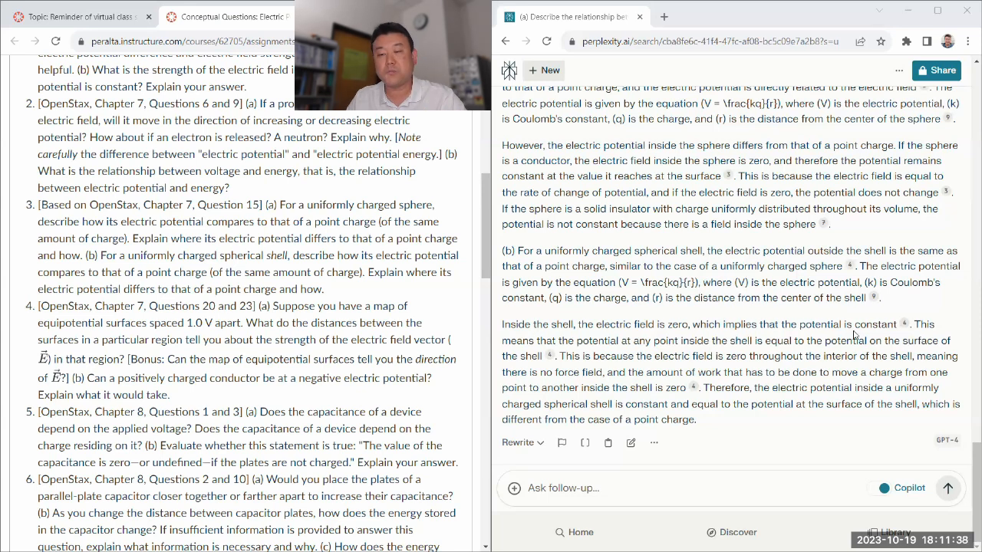
drag(785, 325, 882, 325)
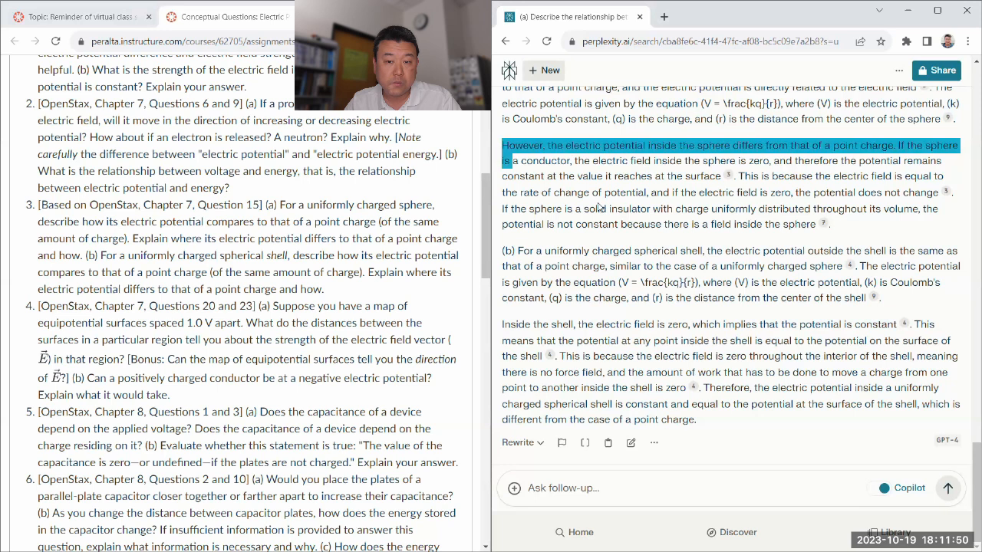
drag(503, 144, 828, 224)
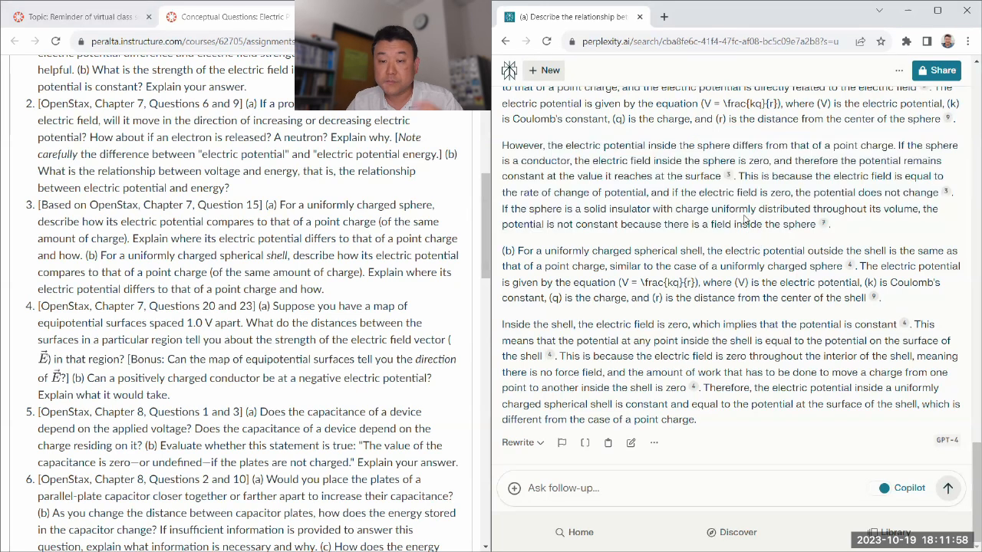
scroll(down, 3)
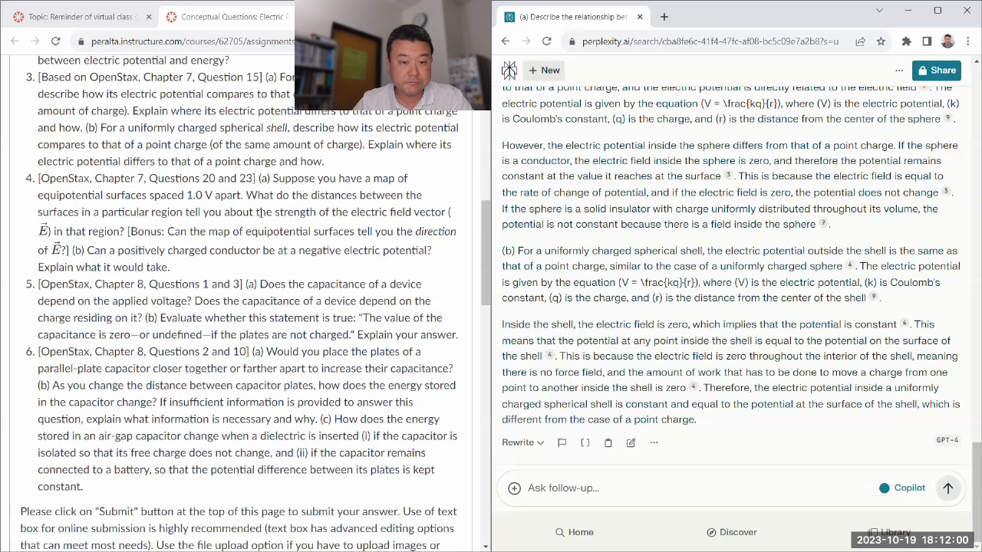
Ask question 4 on equipotential surfaces as a follow-up, adding \vec to the E symbols.
drag(258, 177, 267, 249)
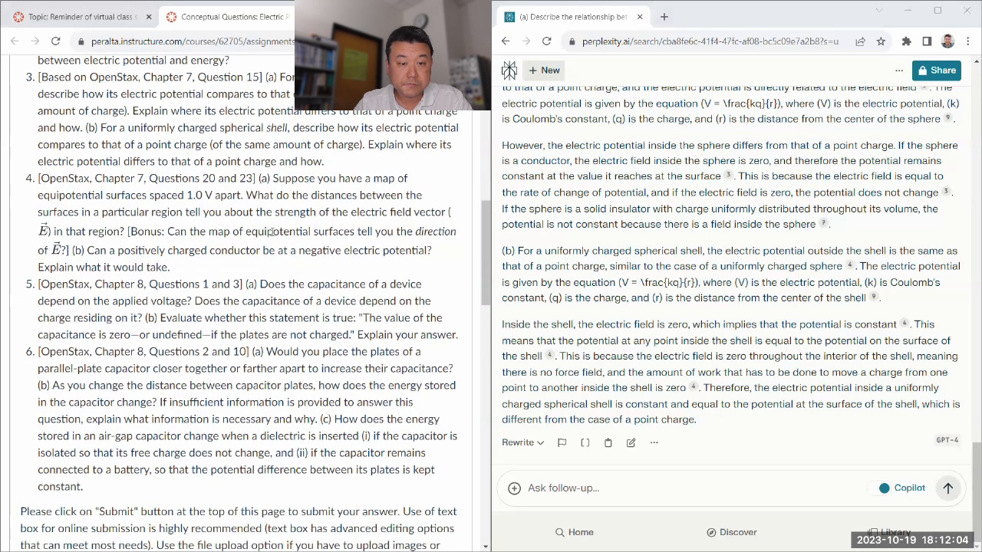
drag(261, 178, 172, 267)
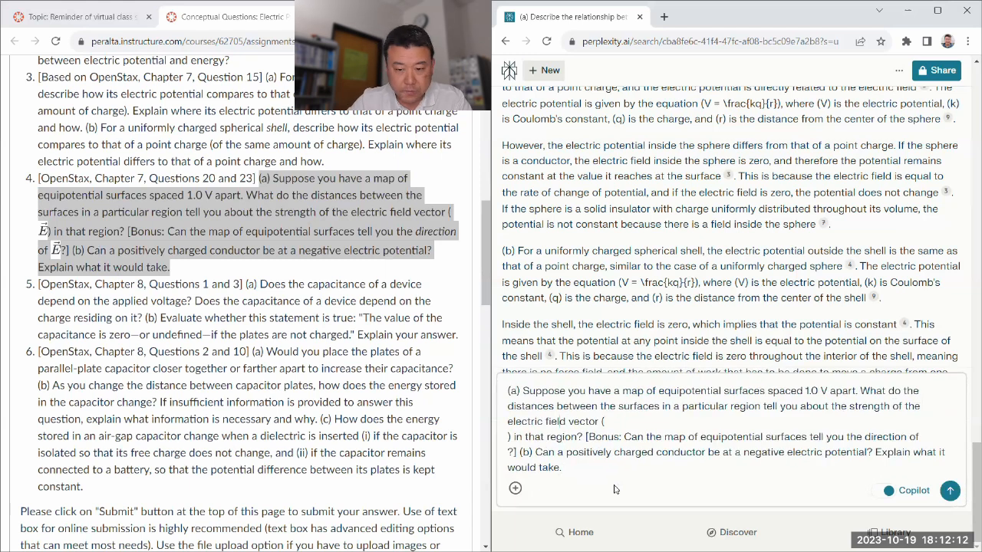
text(\vec{E}) in that region? [Bonus: Can the map of equipotential surfaces)
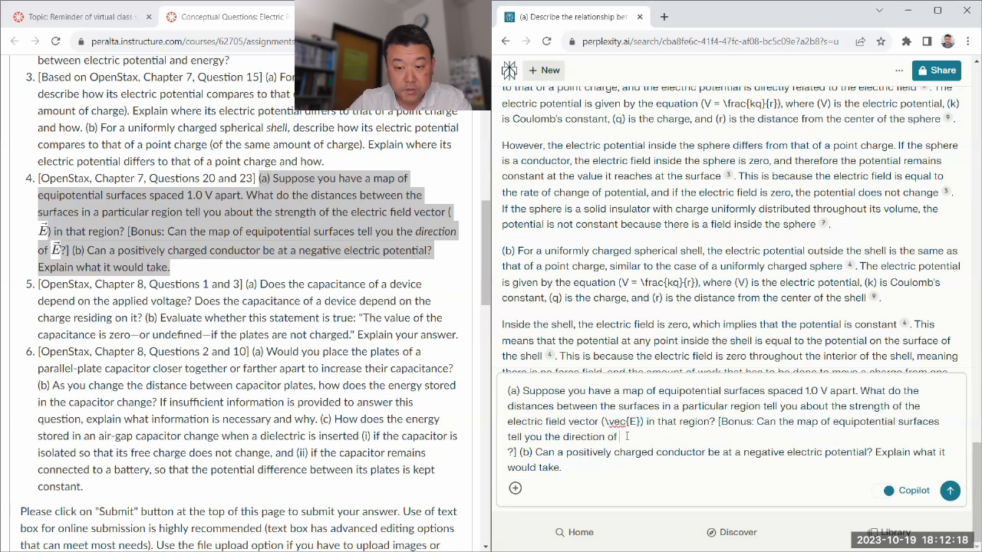
text(\vec{E}?] (b) Can a positively charged conductor be at a negative)
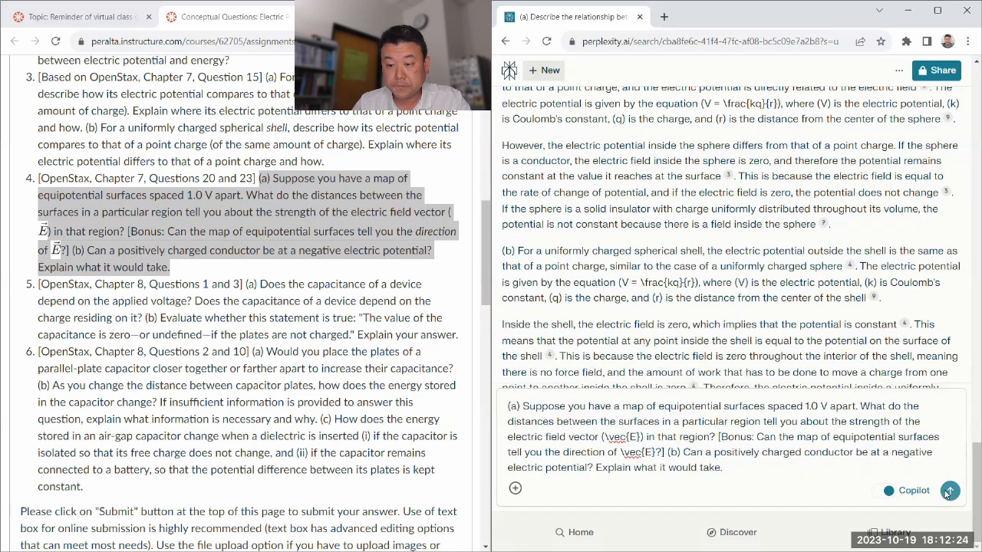
click(948, 491)
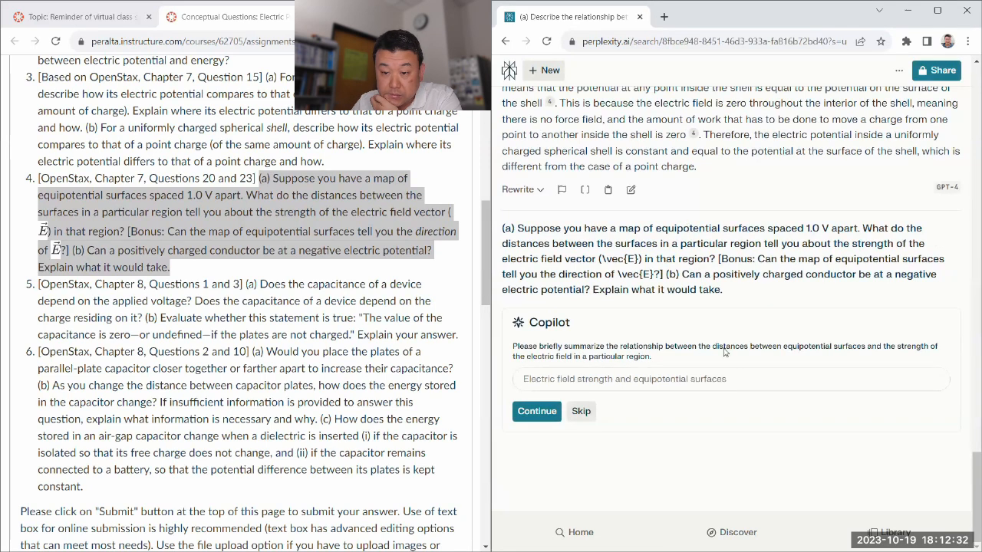
Skip Copilot's clarifying questions on field strength, direction and conductor potential.
click(537, 411)
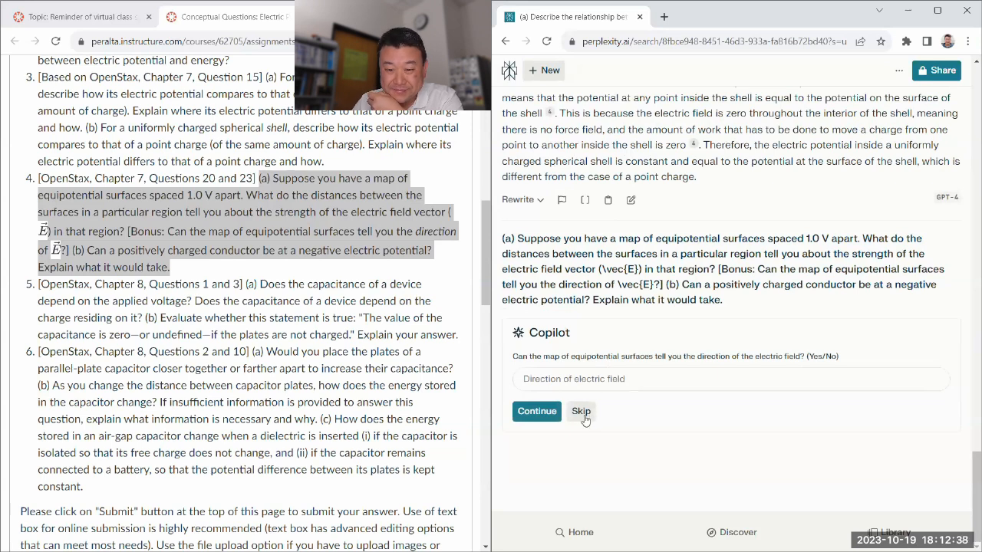
click(580, 411)
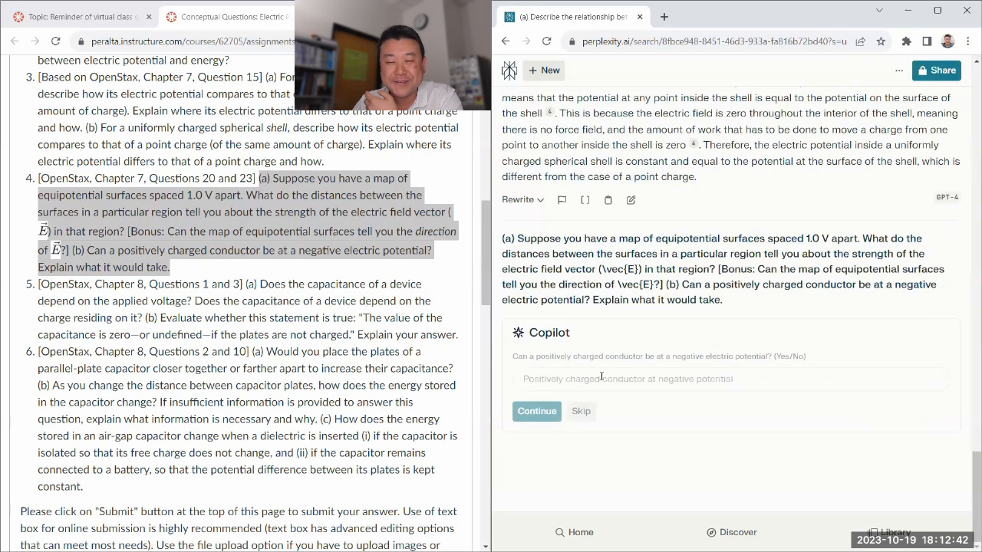
click(537, 411)
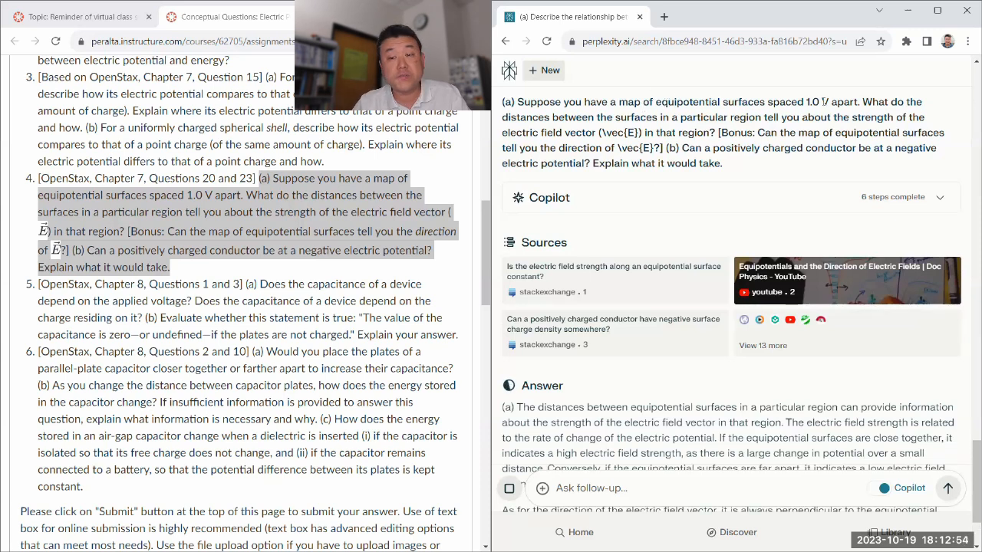
Review question 4's answer on surface spacing and perpendicular field direction down to part (b).
double_click(775, 101)
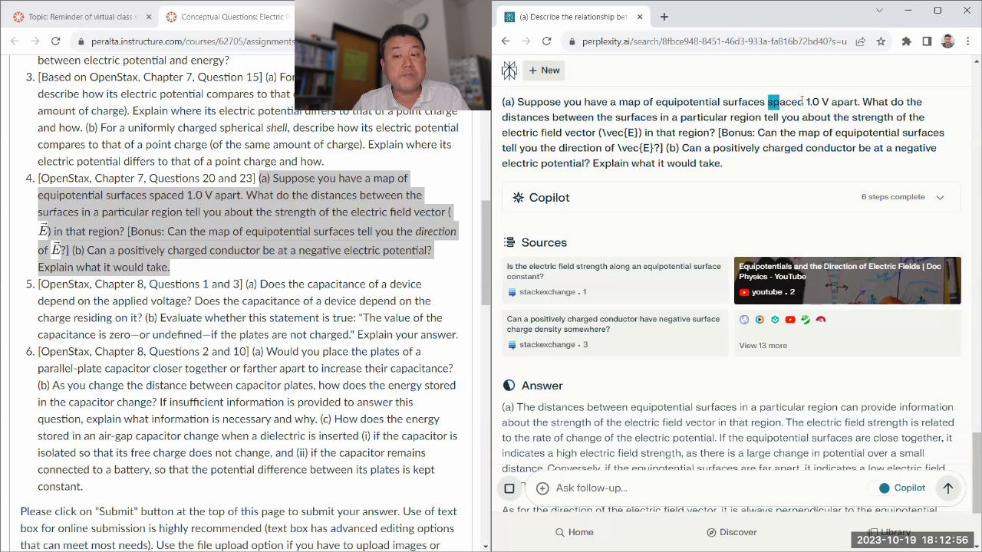
drag(767, 101, 859, 101)
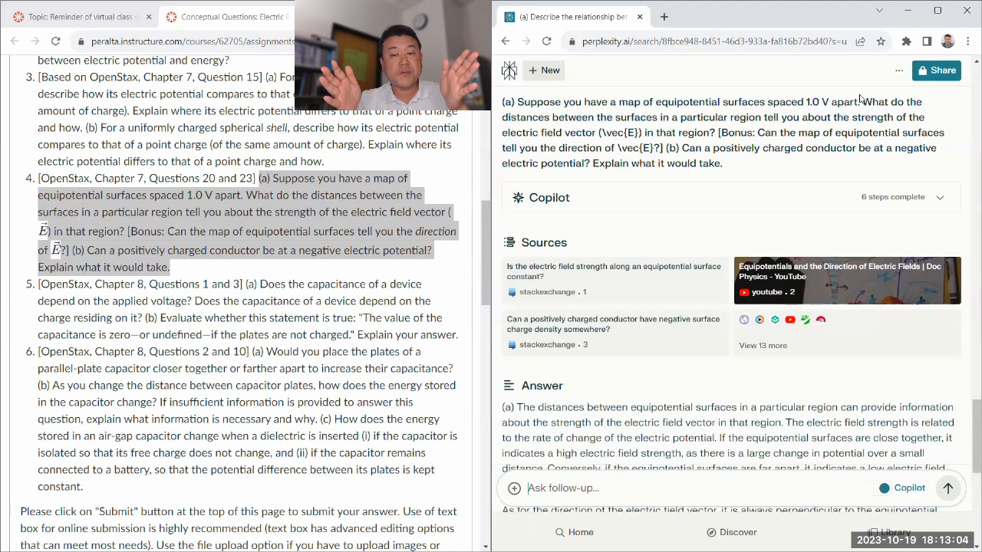
scroll(down, 3)
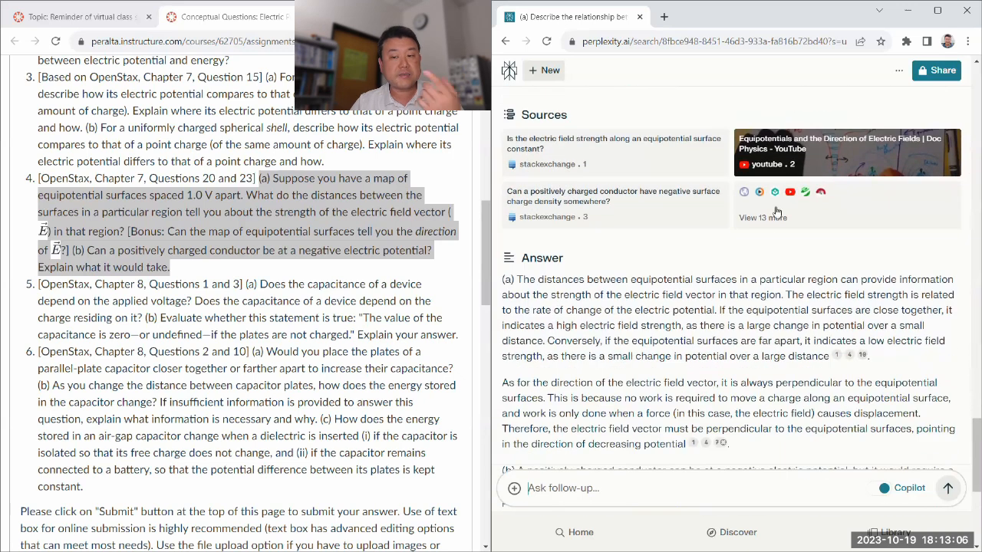
scroll(down, 3)
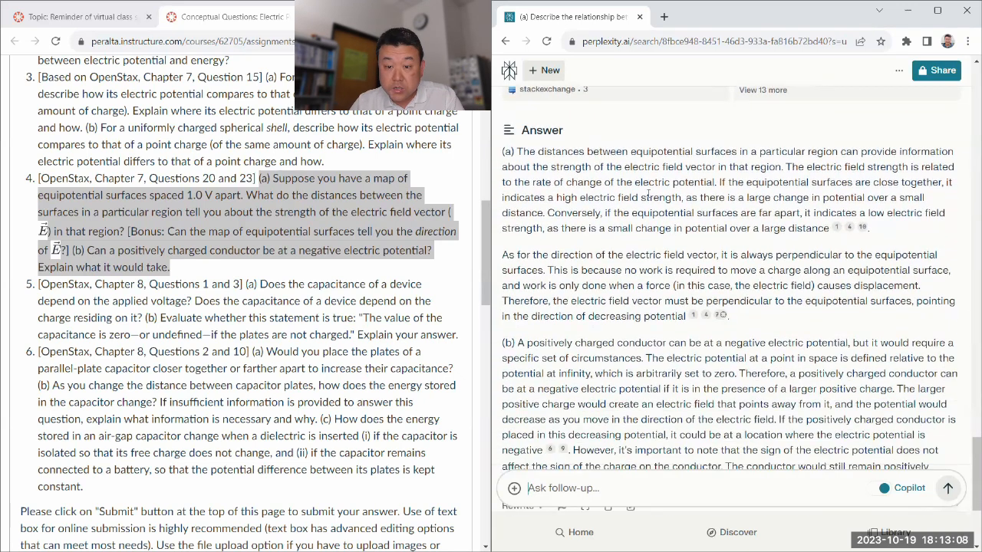
scroll(down, 3)
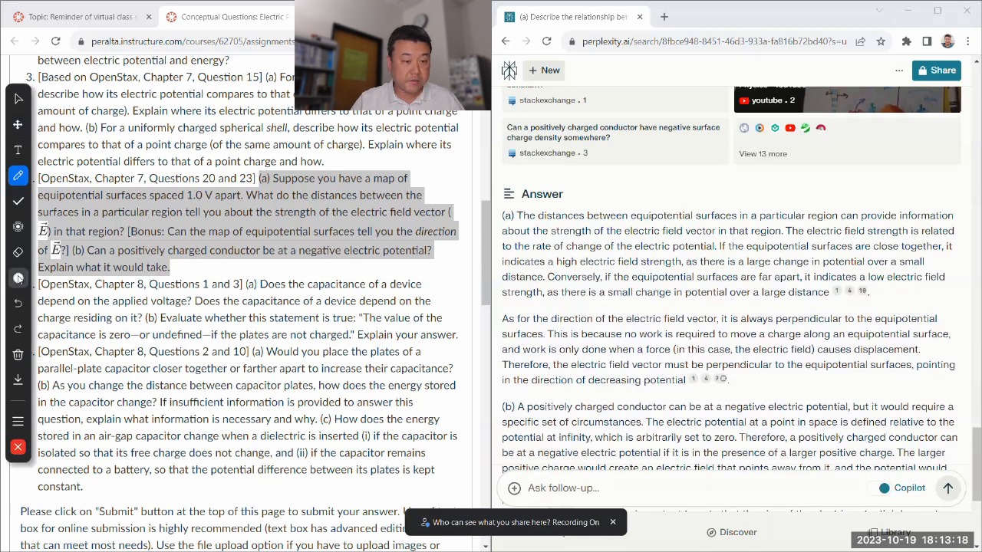
click(19, 278)
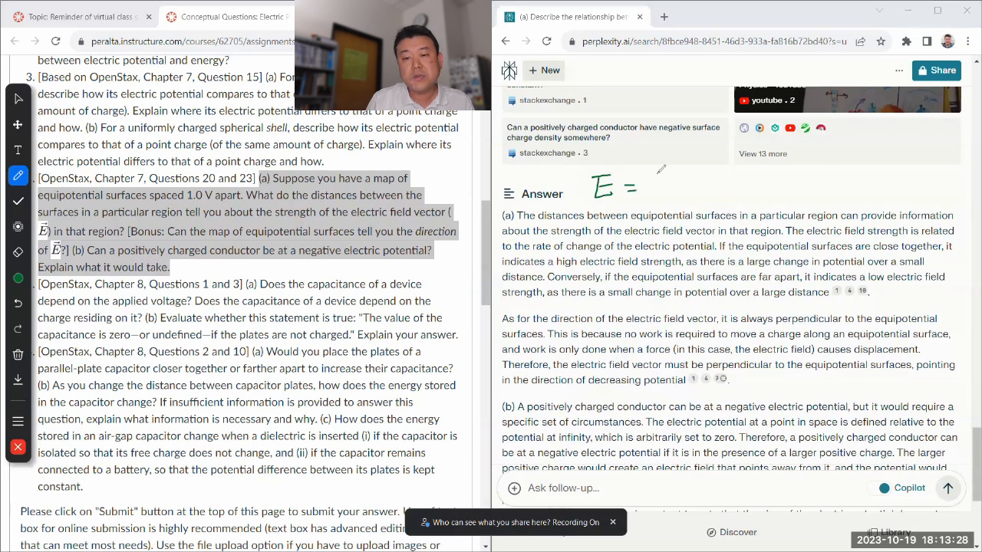
drag(641, 181, 682, 187)
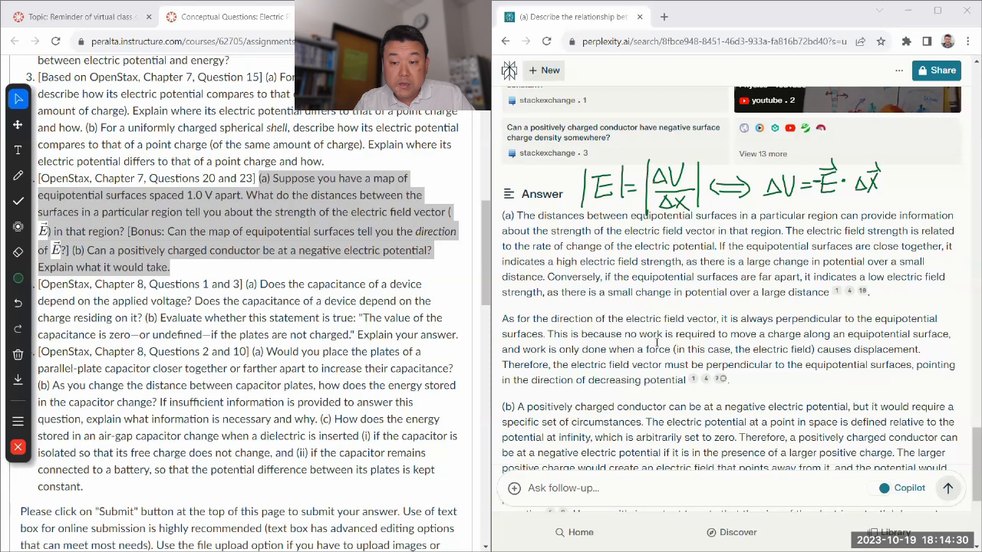
mouse_move(657, 343)
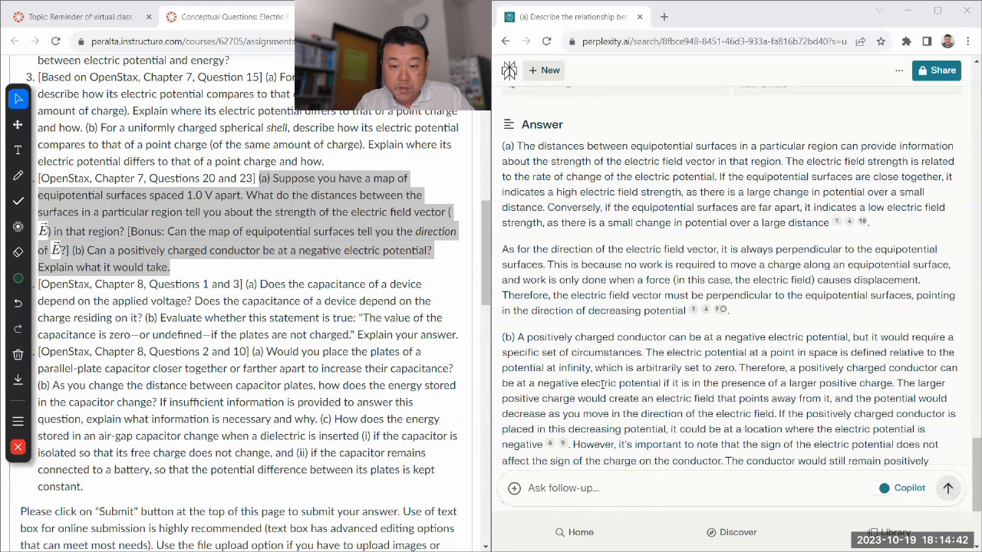
Read part (b) on a positively charged conductor at negative potential, marking the word 'positive'.
scroll(down, 3)
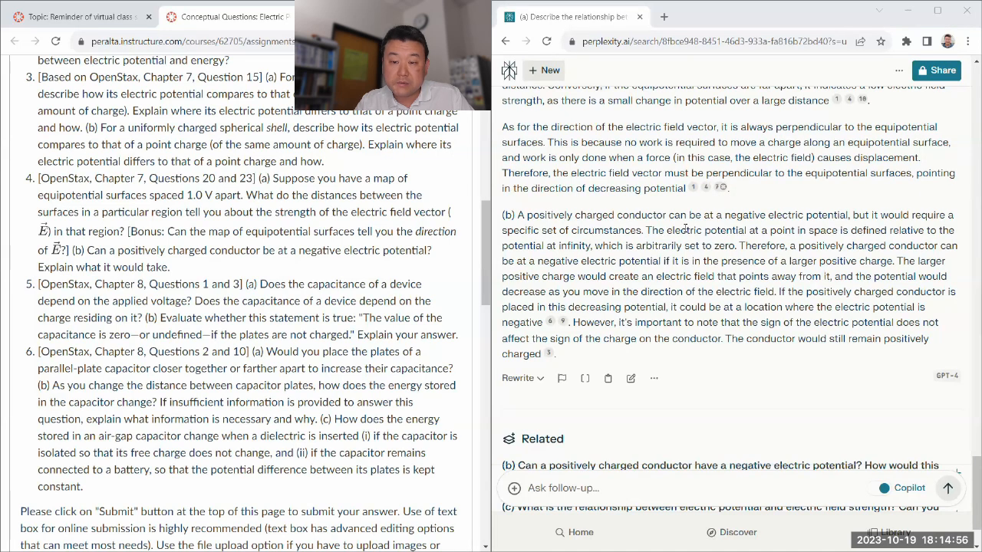
drag(650, 230, 592, 246)
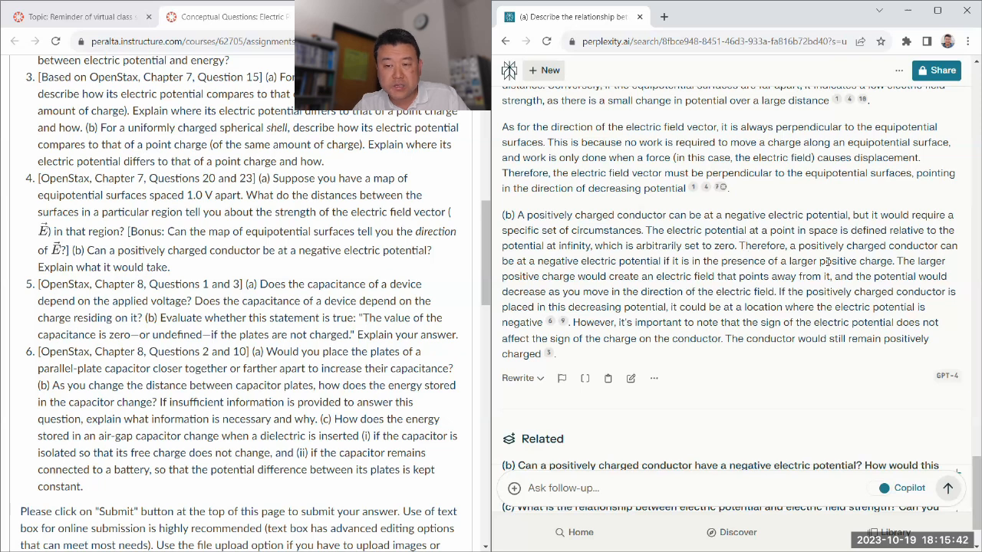
double_click(837, 260)
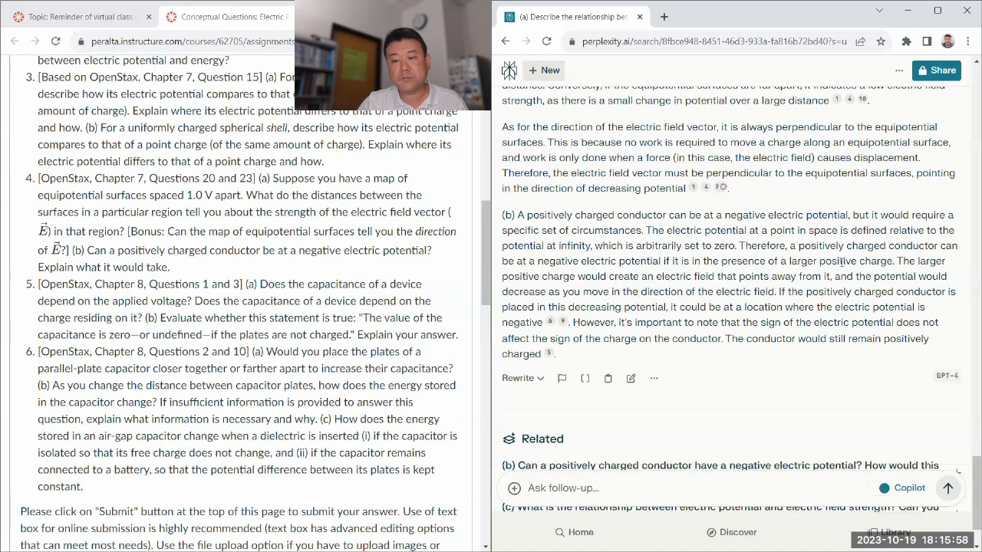
double_click(838, 260)
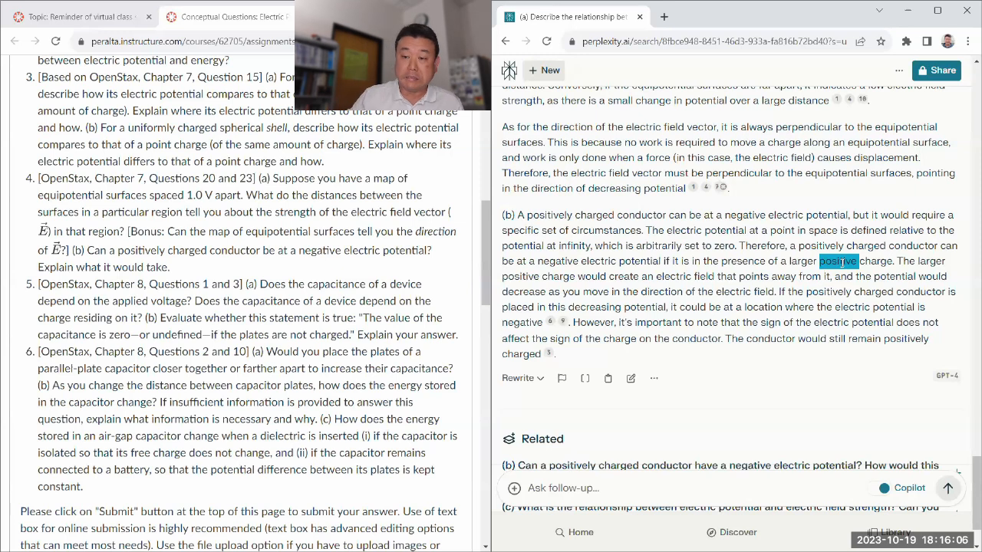
scroll(down, 3)
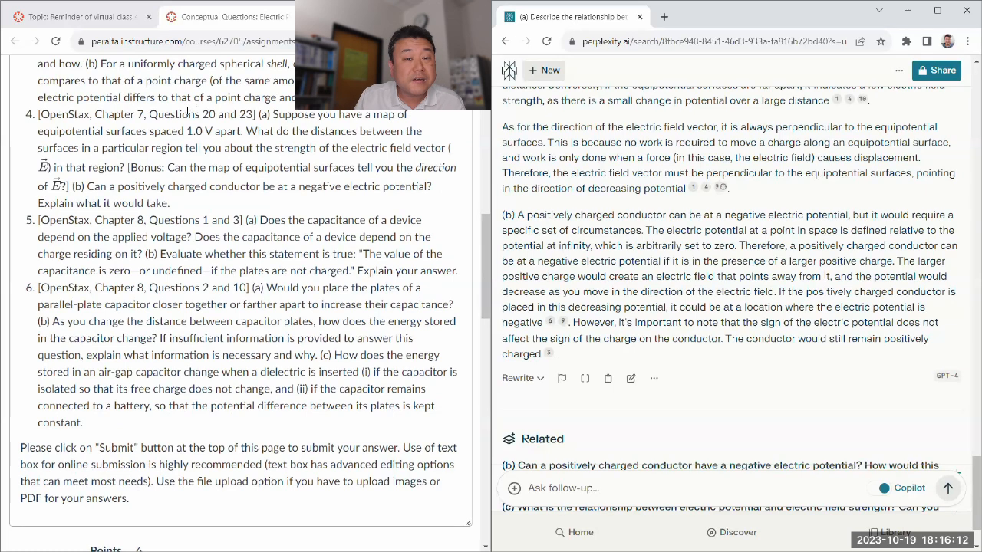
Read through the capacitance answer's sources and part (b) on the zero-capacitance claim.
scroll(down, 3)
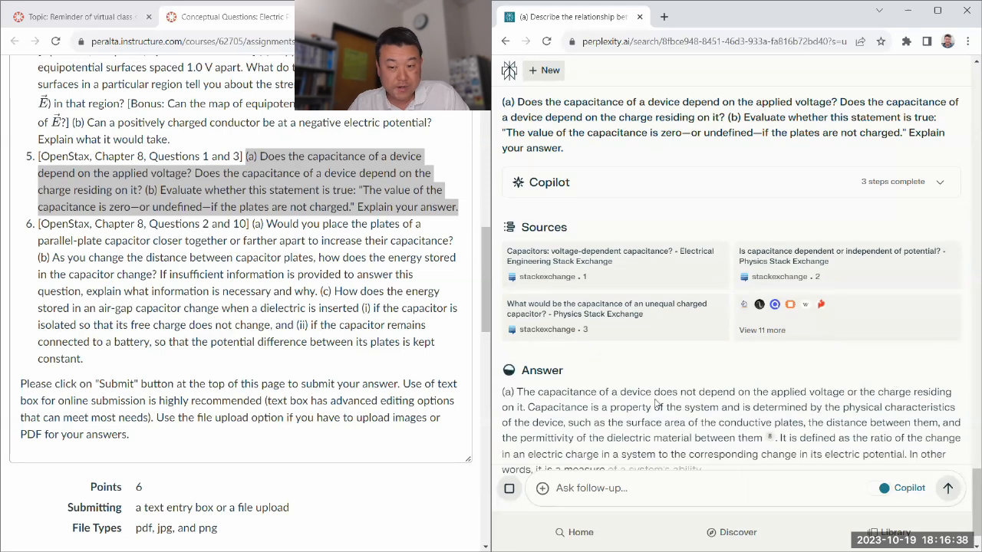
scroll(down, 3)
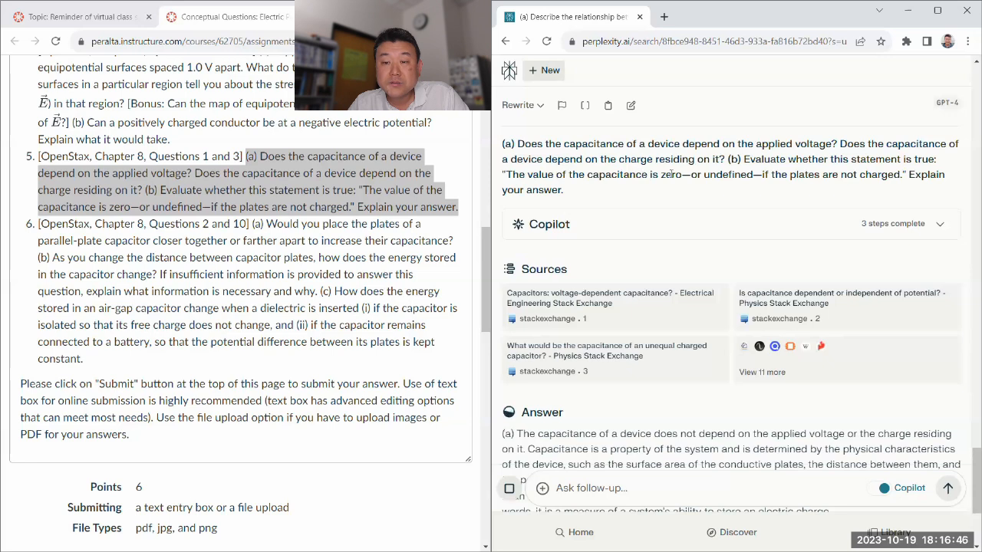
mouse_move(882, 208)
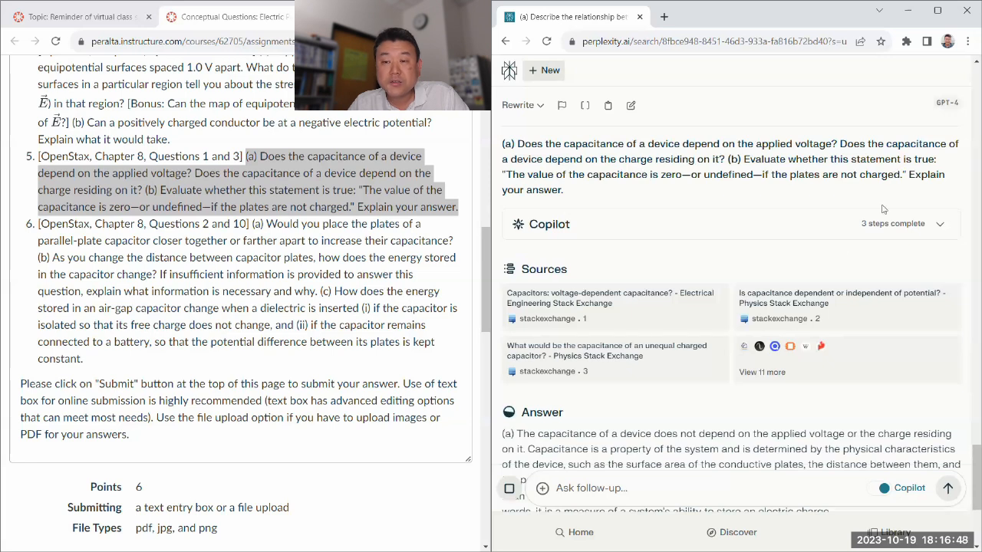
scroll(down, 3)
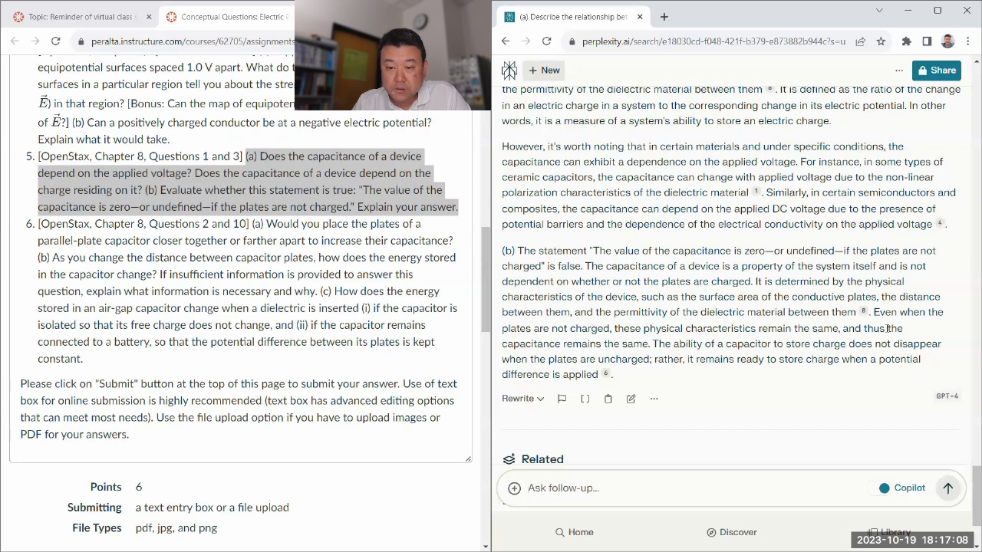
scroll(down, 3)
text(Why does it say then that)
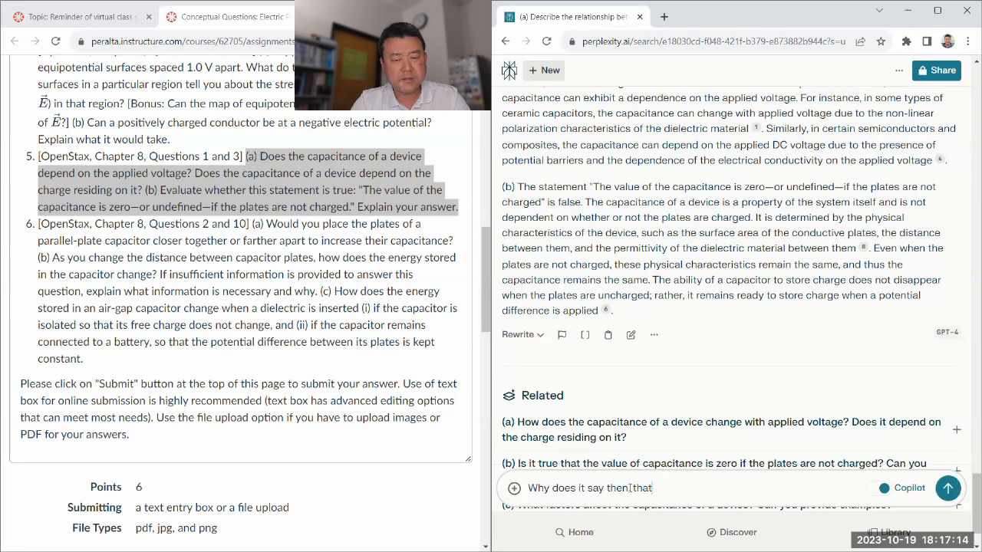
Send the follow-up asking why C=Q/V doesn't make C depend on Q and V.
text(C=Q)
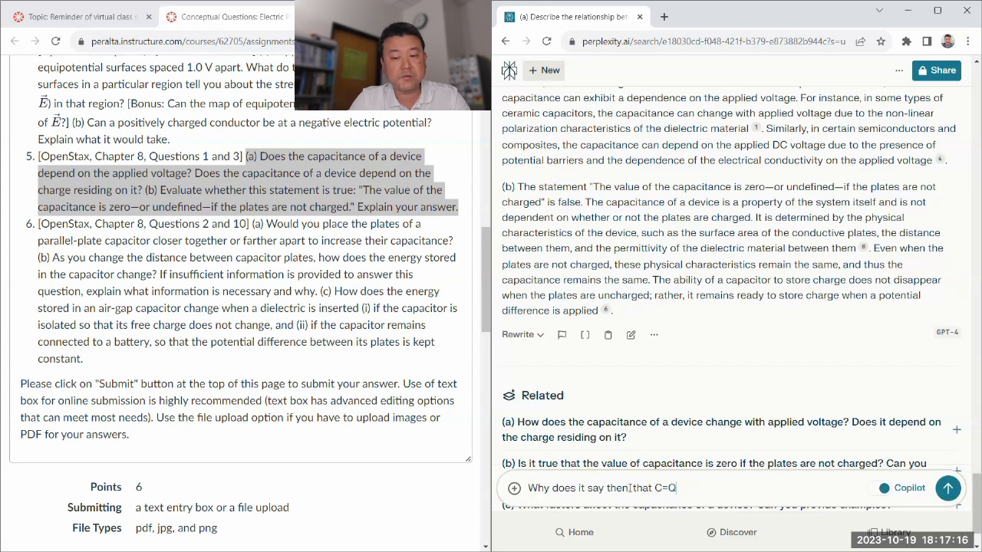
text(/V?)
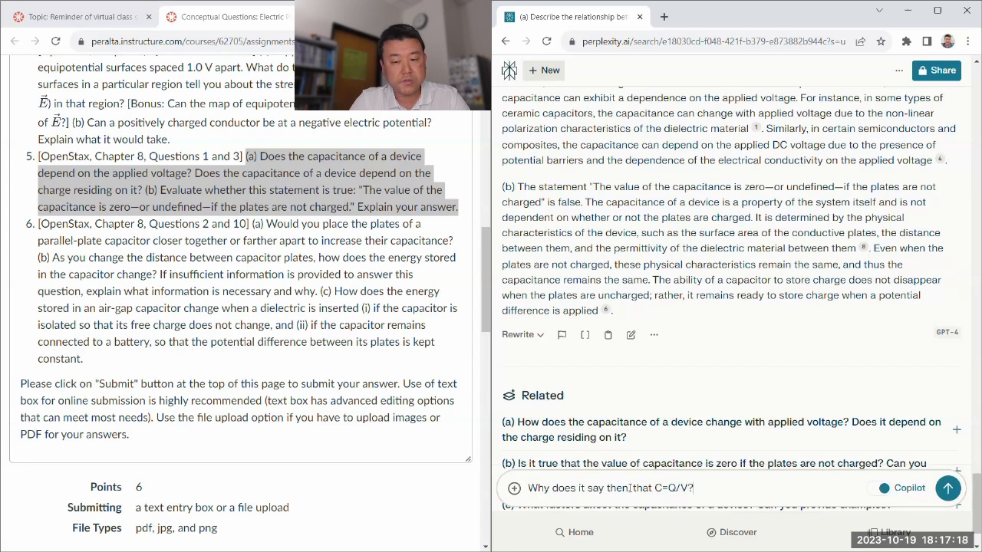
text(Doesn't this m)
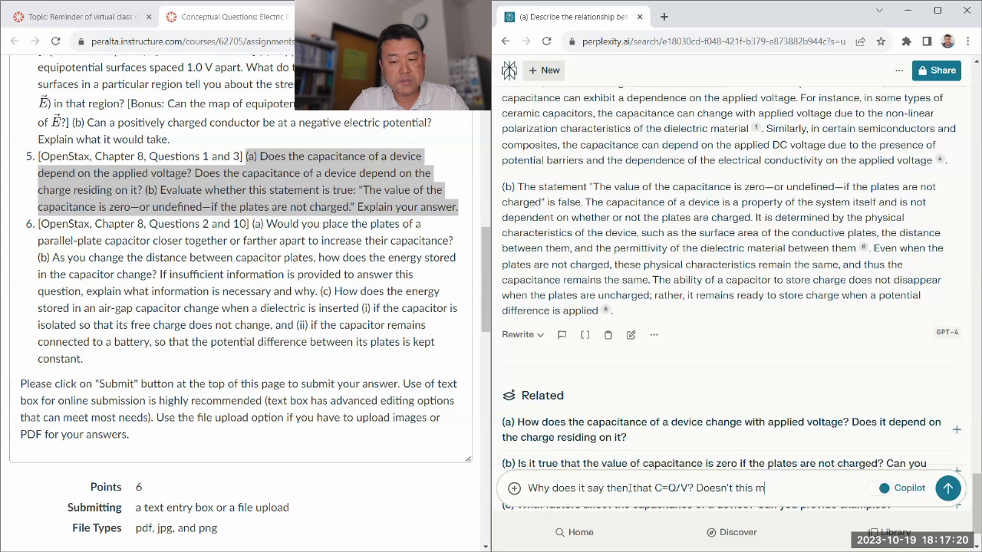
text(ake C)
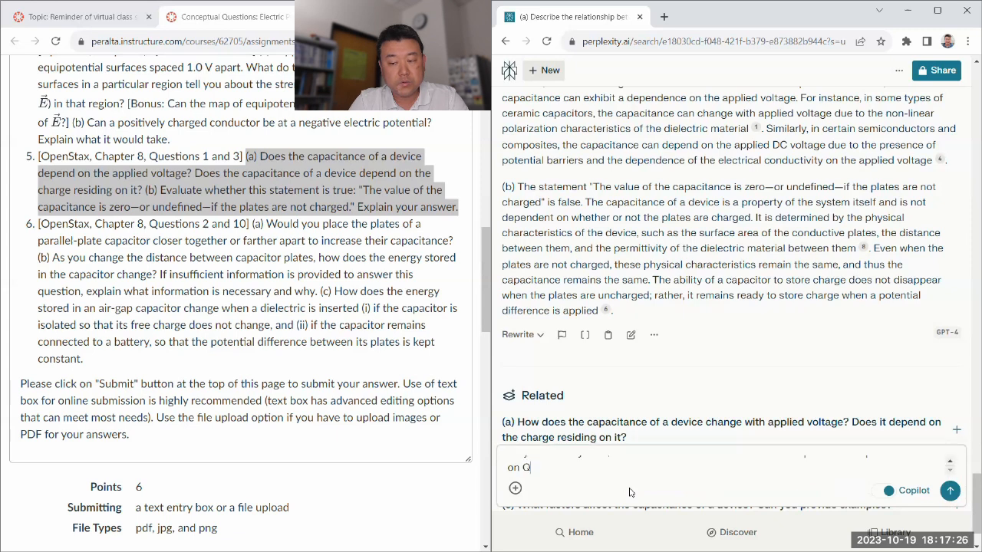
click(950, 491)
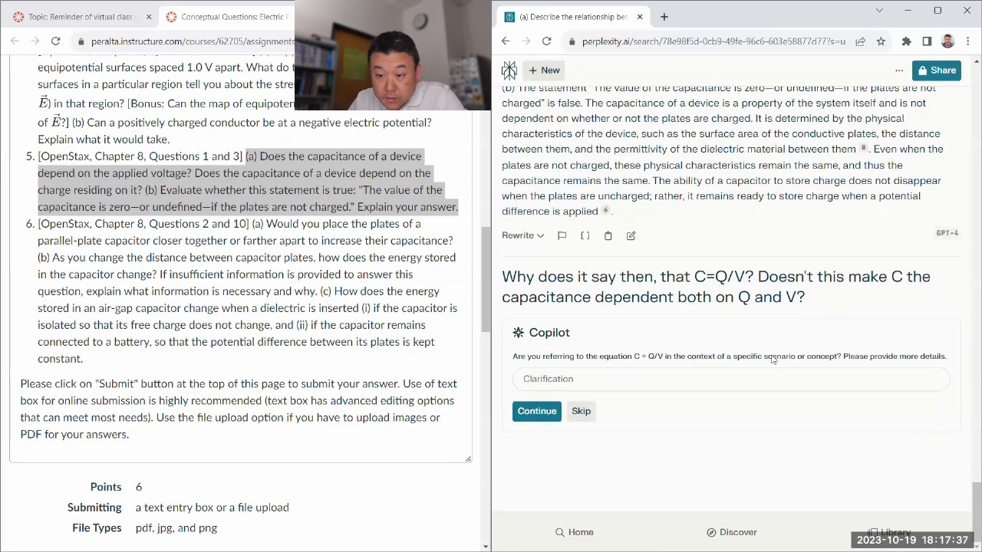
Answer Copilot's clarification request with 'In the context of looking at capacitors.'.
click(702, 377)
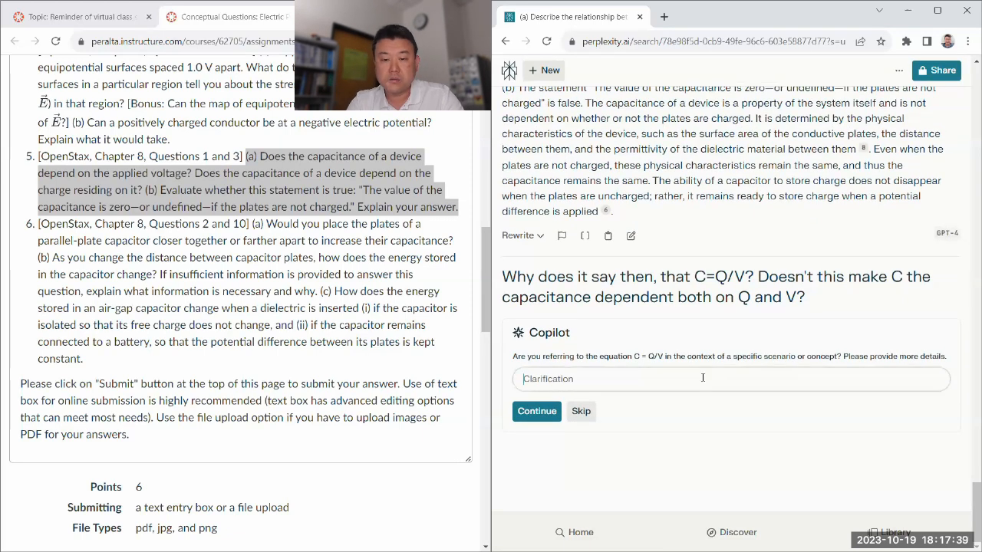
text(In the context of looking)
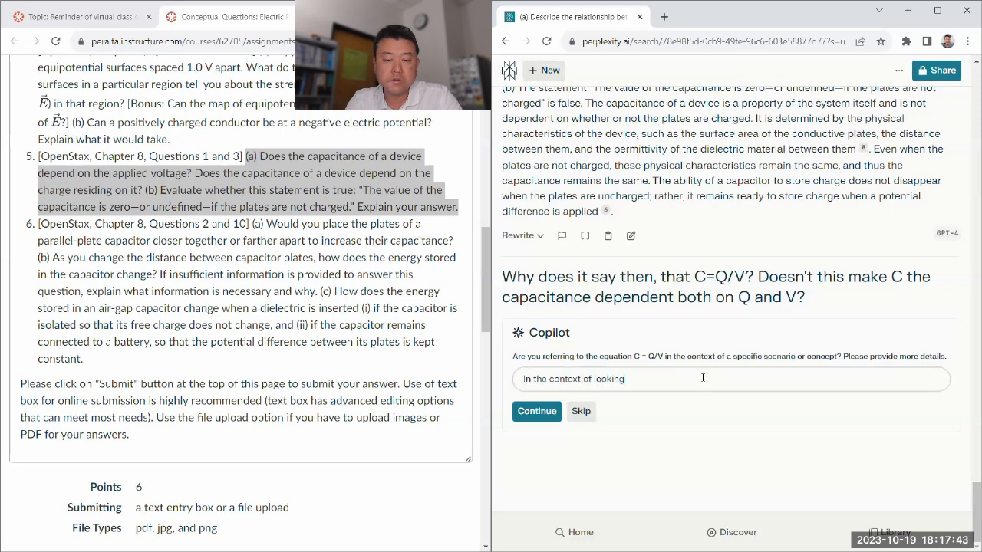
text(at capacitors.)
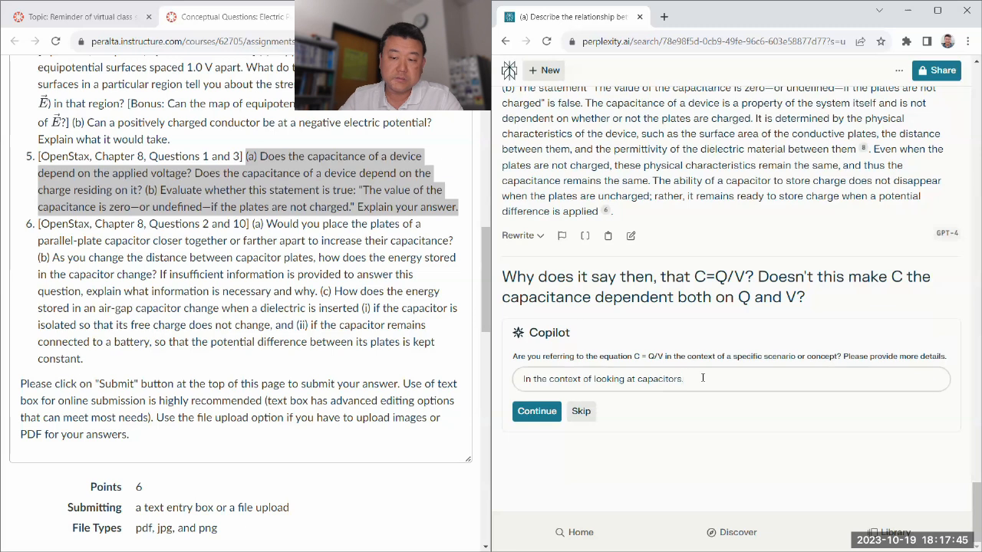
click(536, 411)
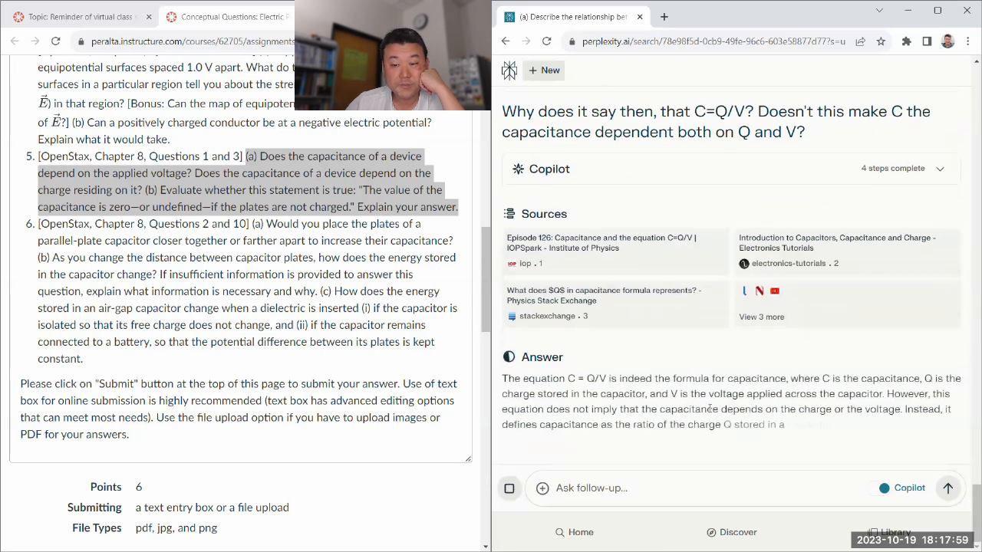
scroll(down, 3)
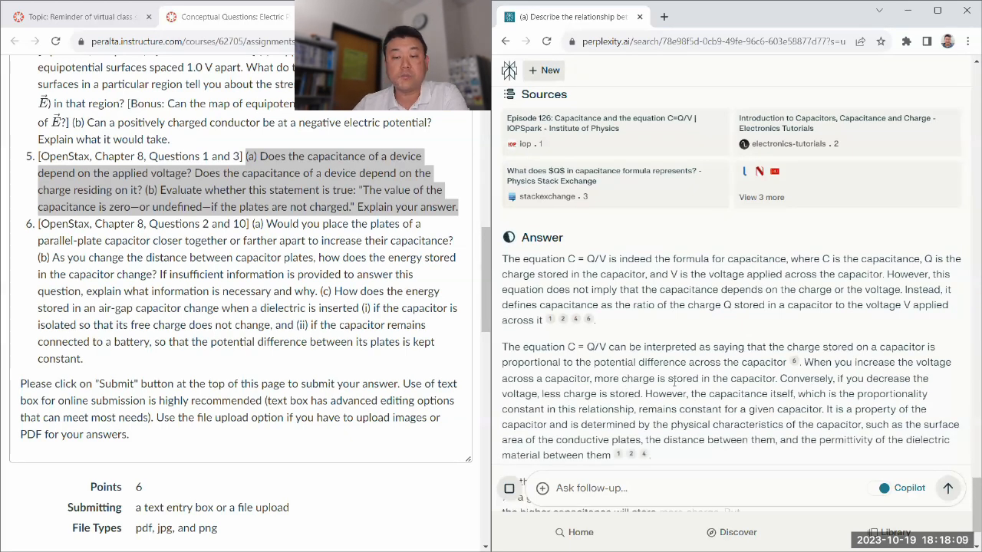
scroll(down, 3)
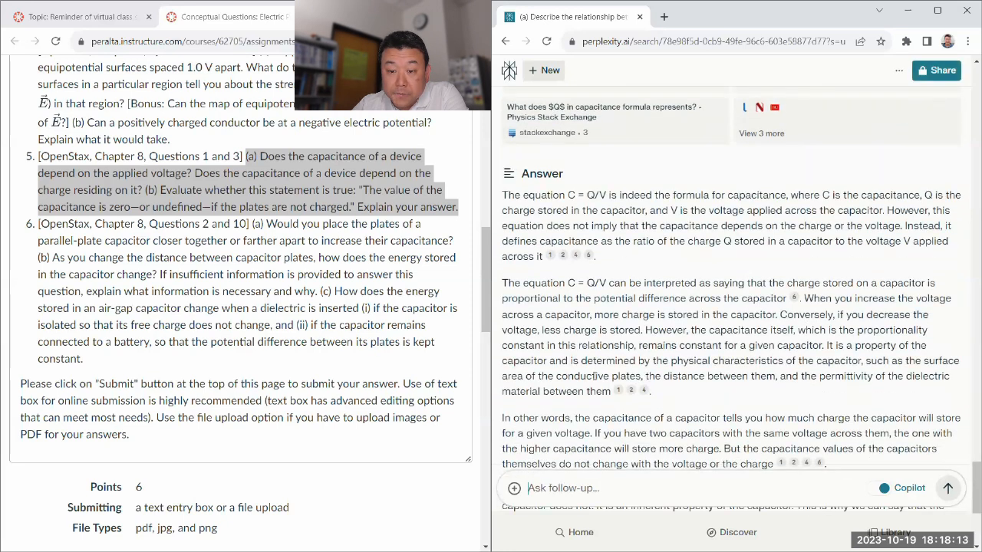
scroll(down, 3)
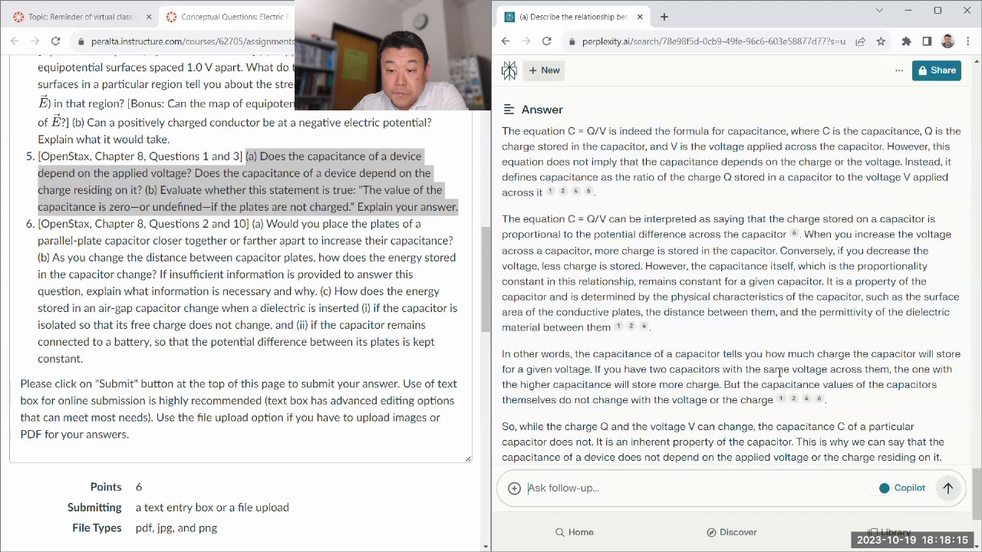
scroll(down, 3)
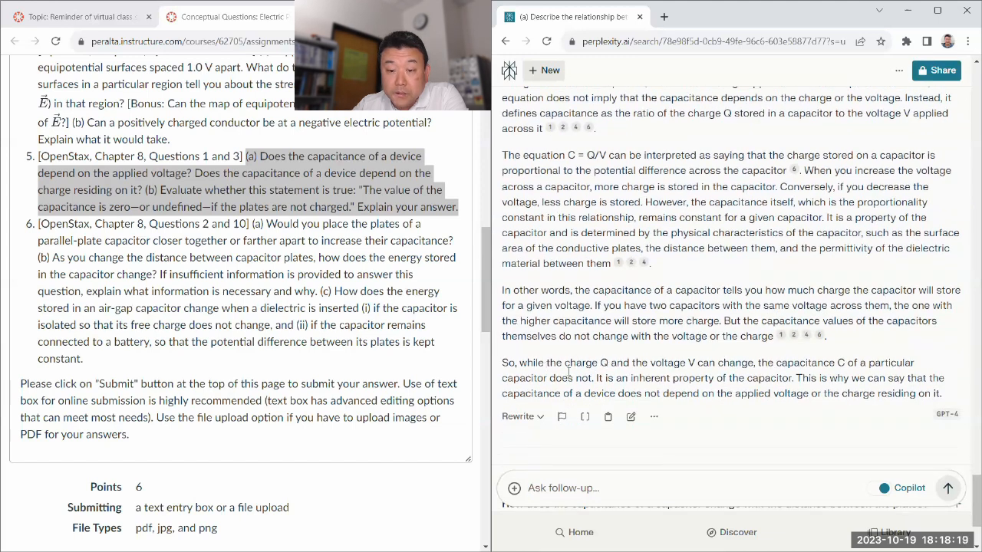
scroll(down, 3)
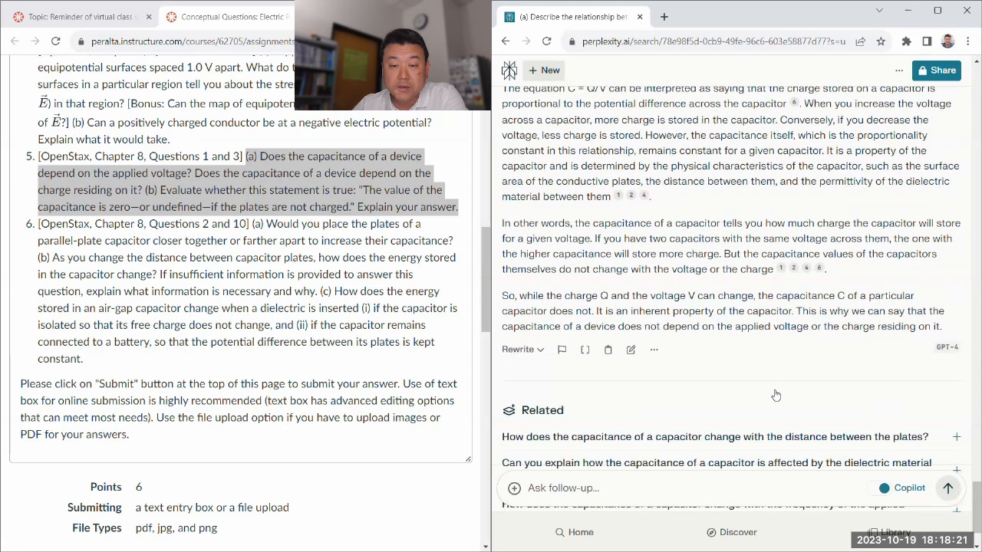
scroll(down, 3)
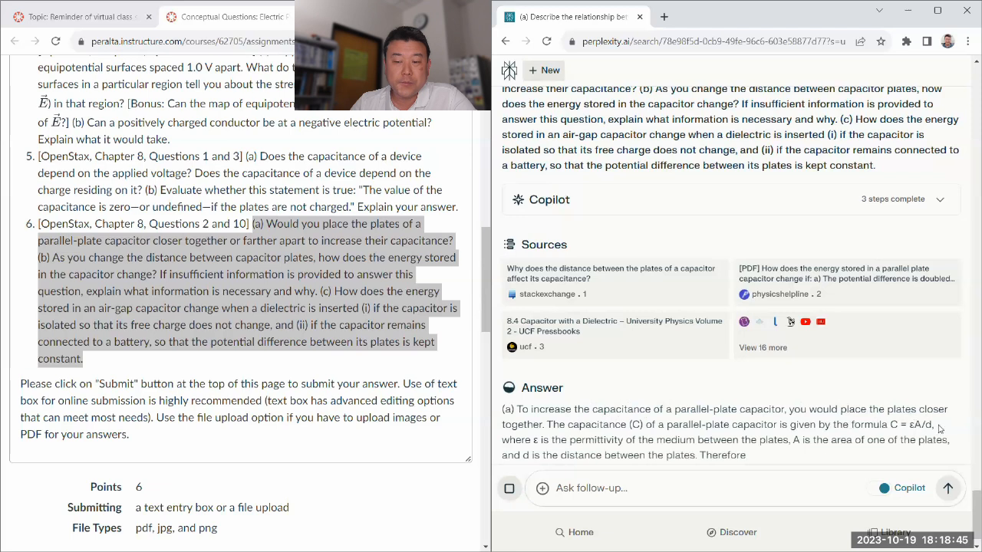
scroll(down, 3)
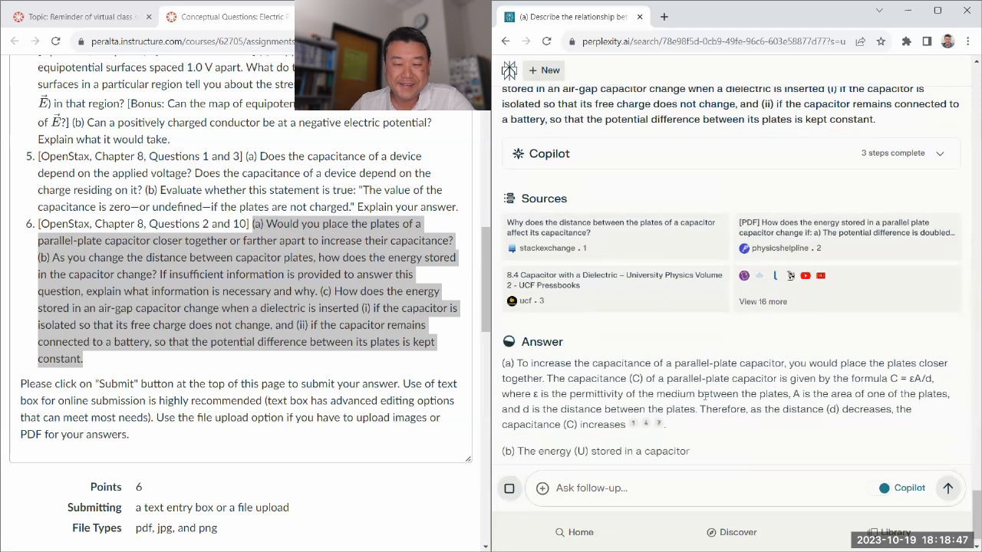
scroll(down, 3)
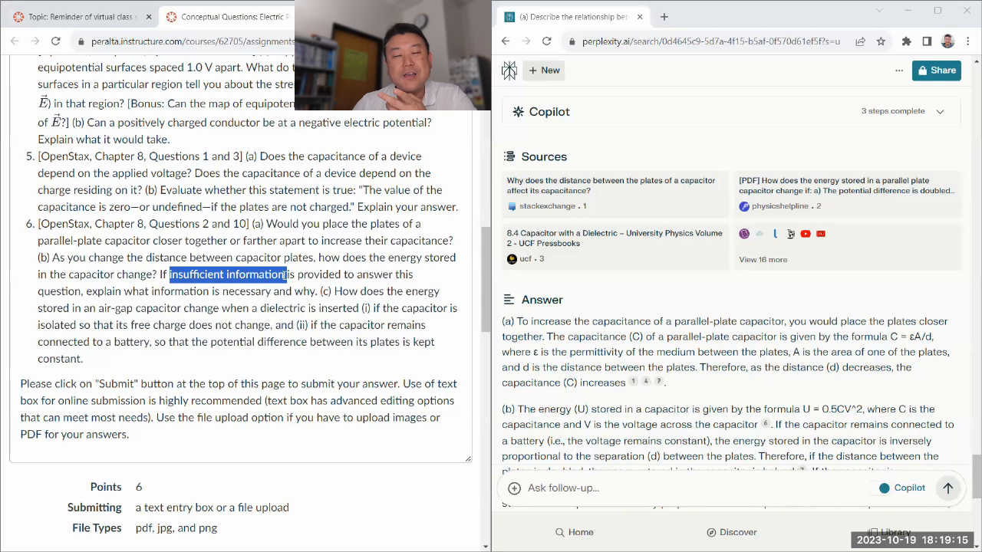
scroll(down, 3)
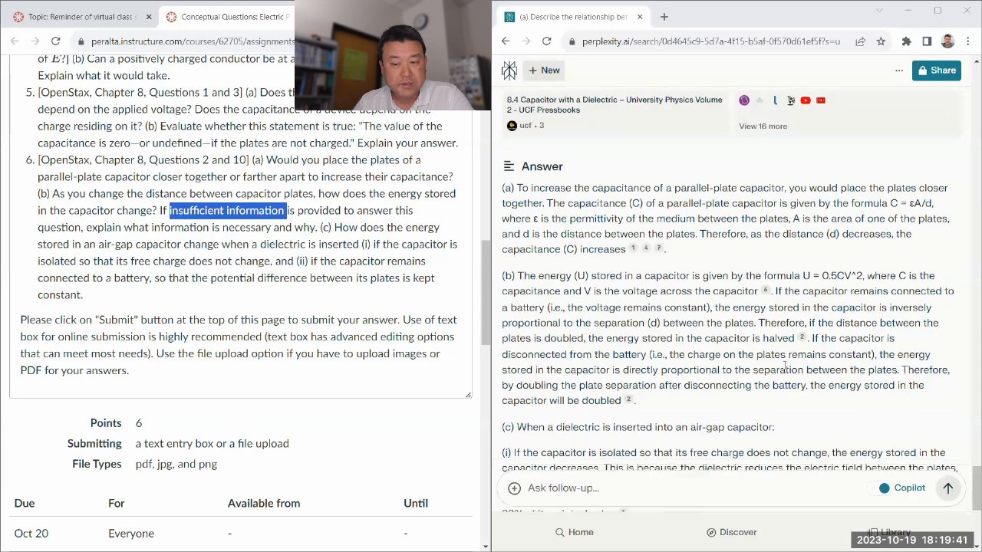
scroll(down, 3)
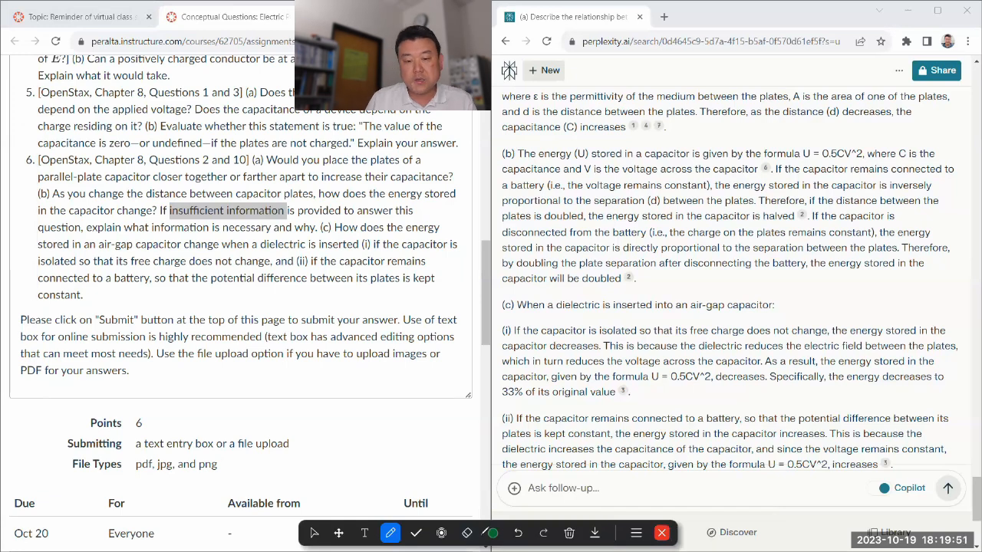
click(491, 533)
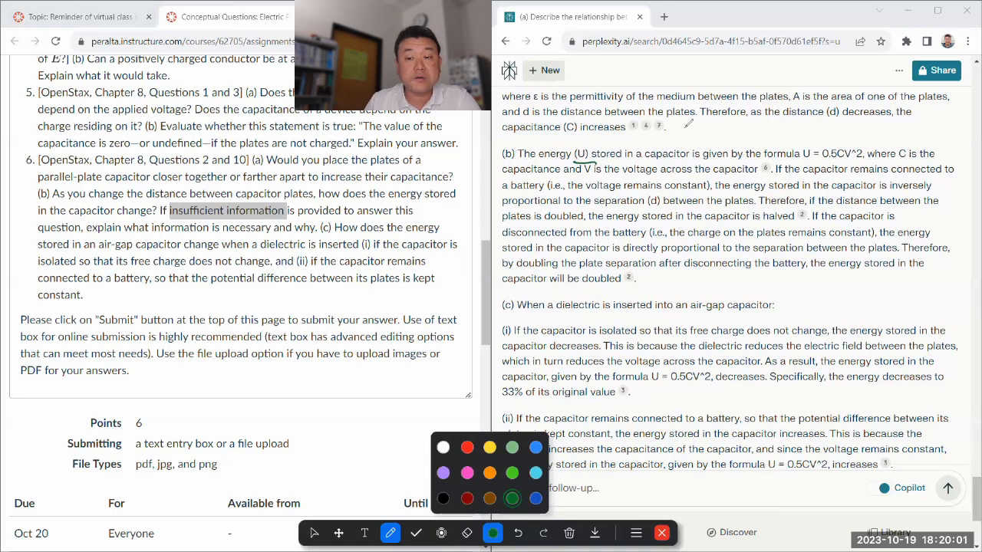
drag(674, 141, 724, 135)
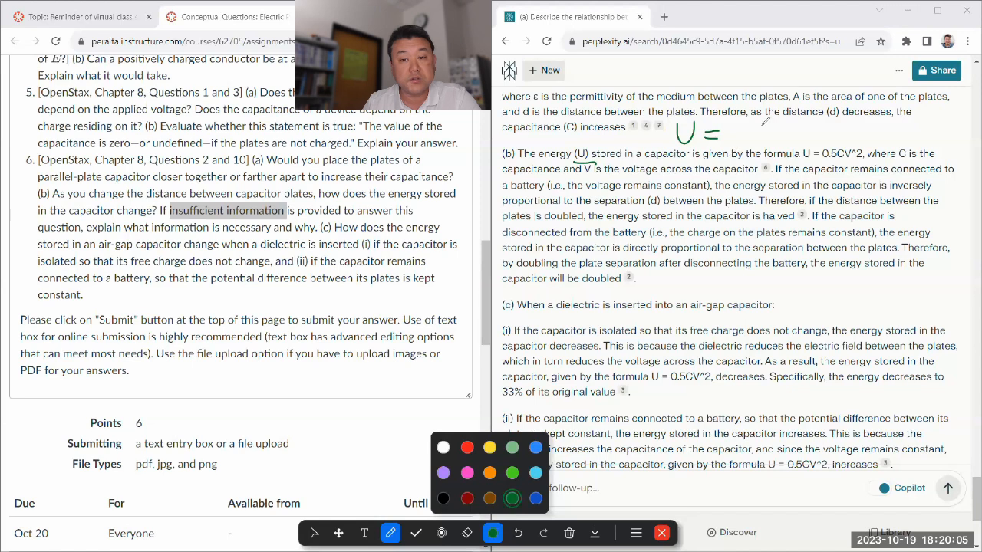
drag(744, 125, 790, 135)
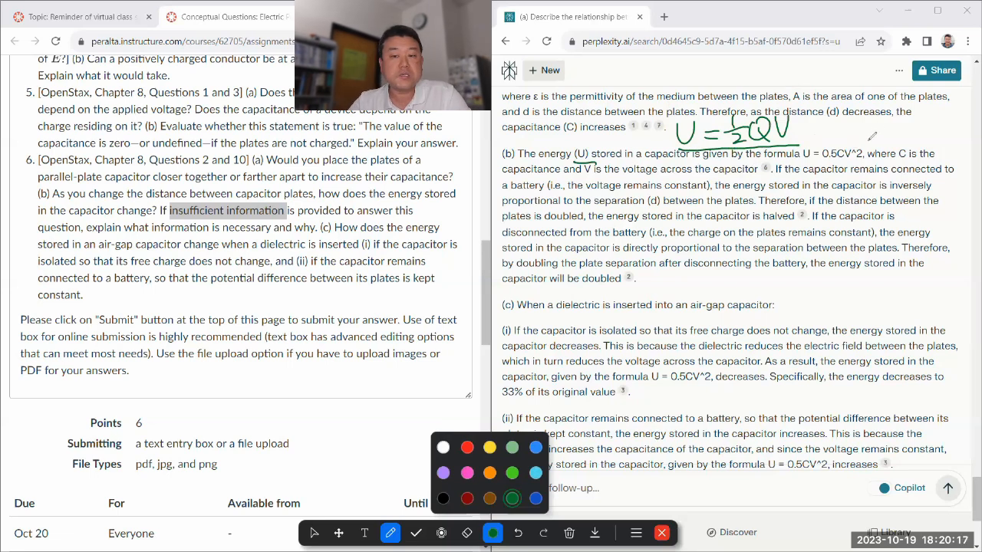
drag(847, 135, 871, 125)
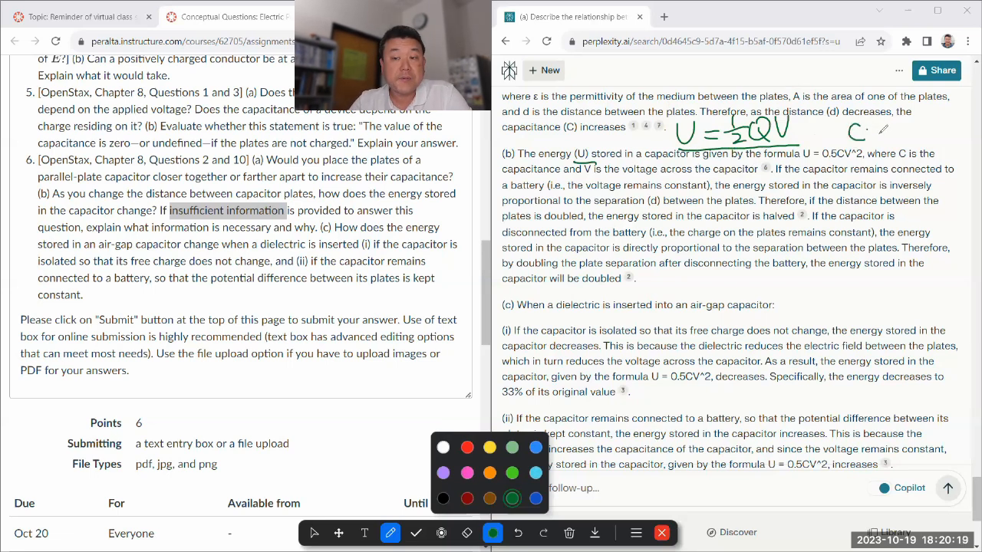
drag(871, 135, 908, 126)
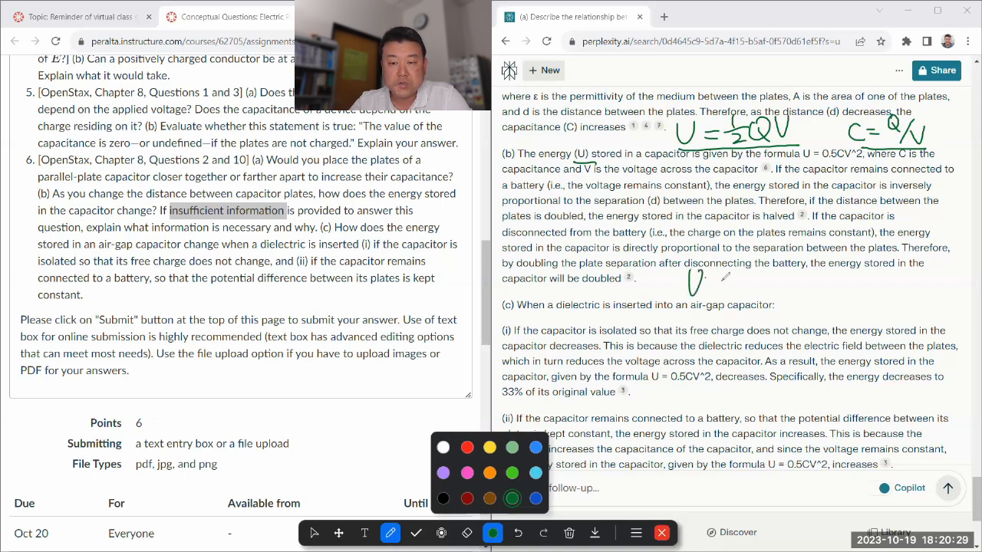
drag(700, 279, 717, 282)
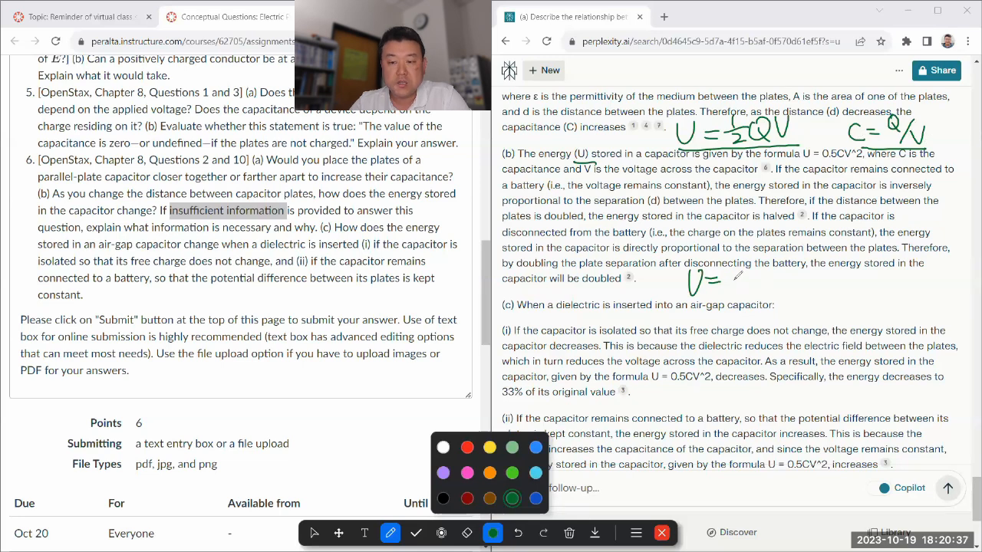
drag(723, 279, 785, 279)
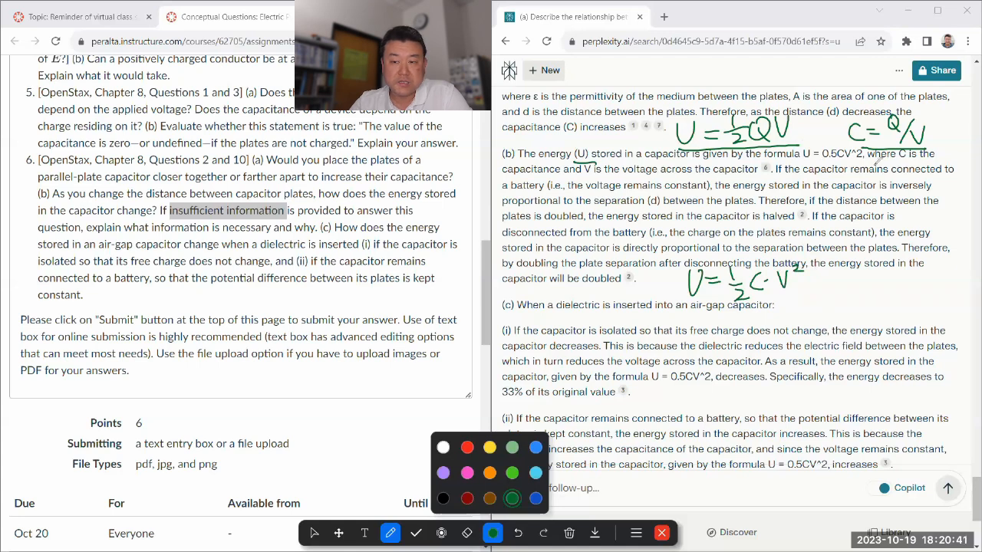
drag(801, 284, 825, 281)
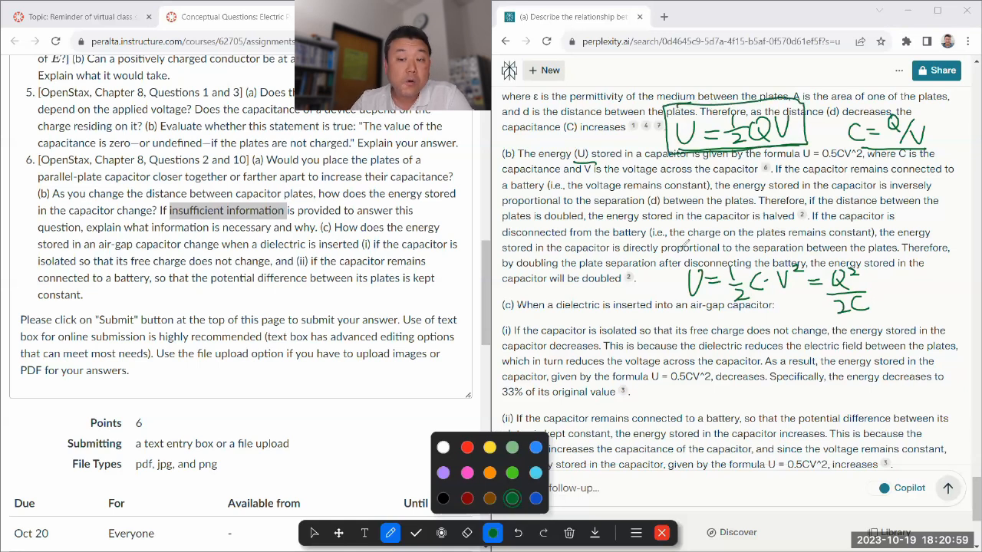
drag(678, 253, 871, 325)
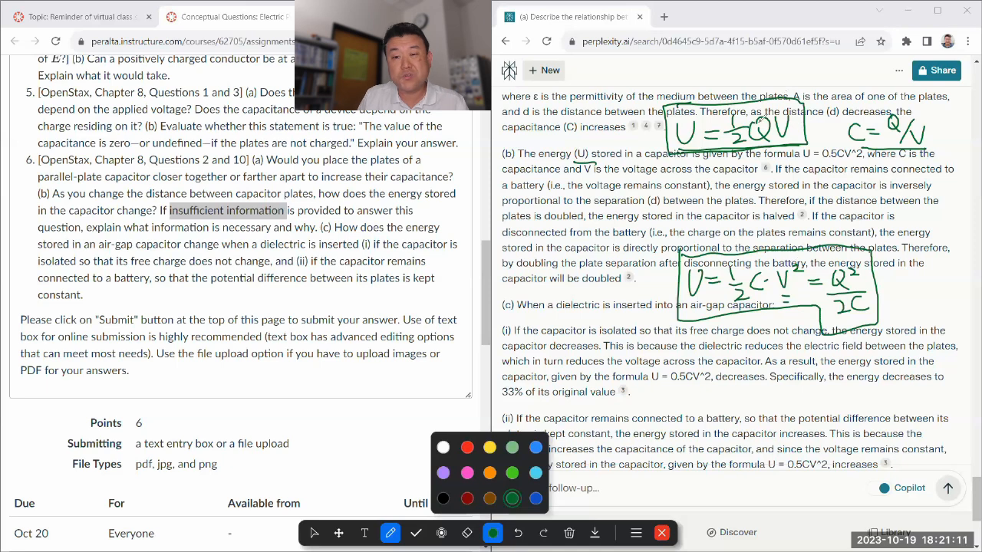
mouse_move(840, 295)
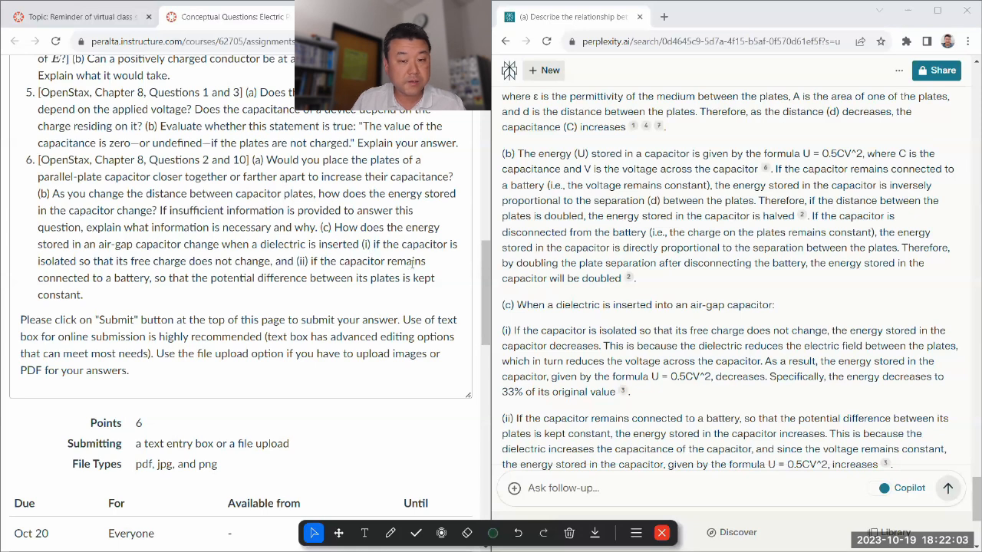
scroll(down, 3)
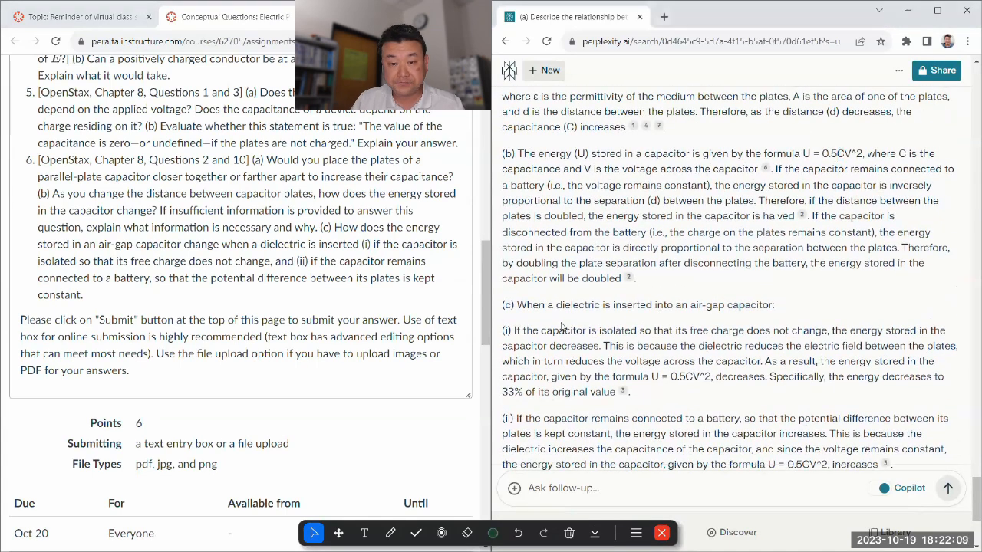
scroll(down, 3)
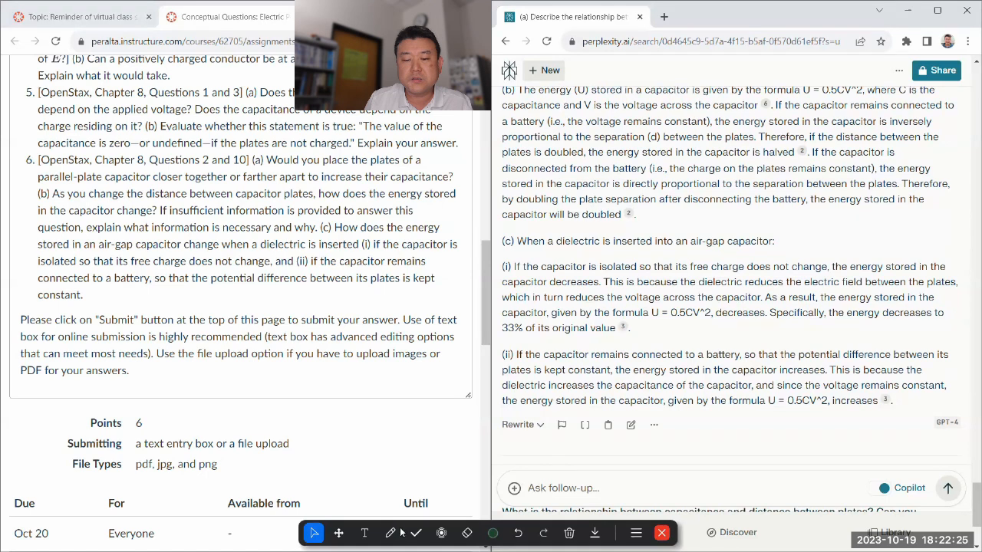
click(390, 532)
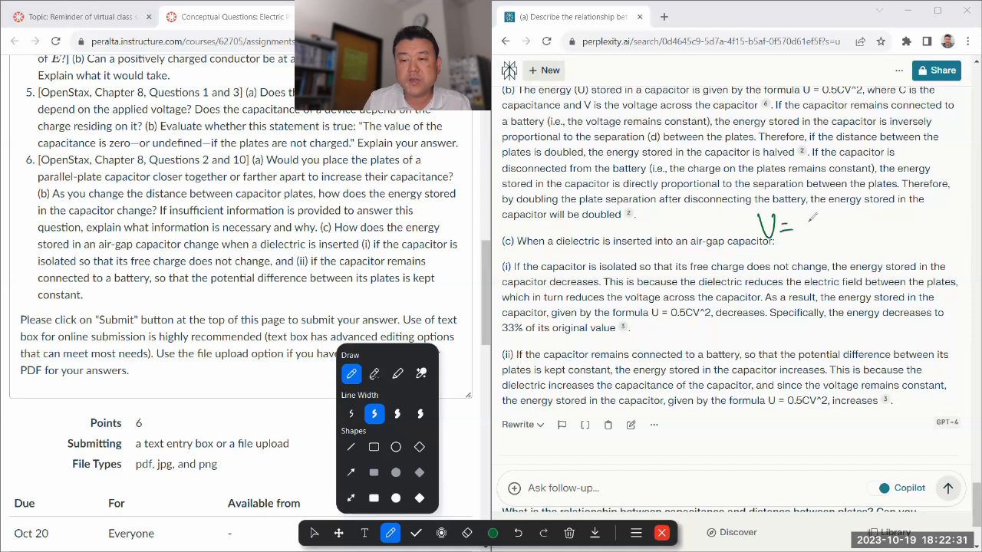
drag(785, 227, 821, 245)
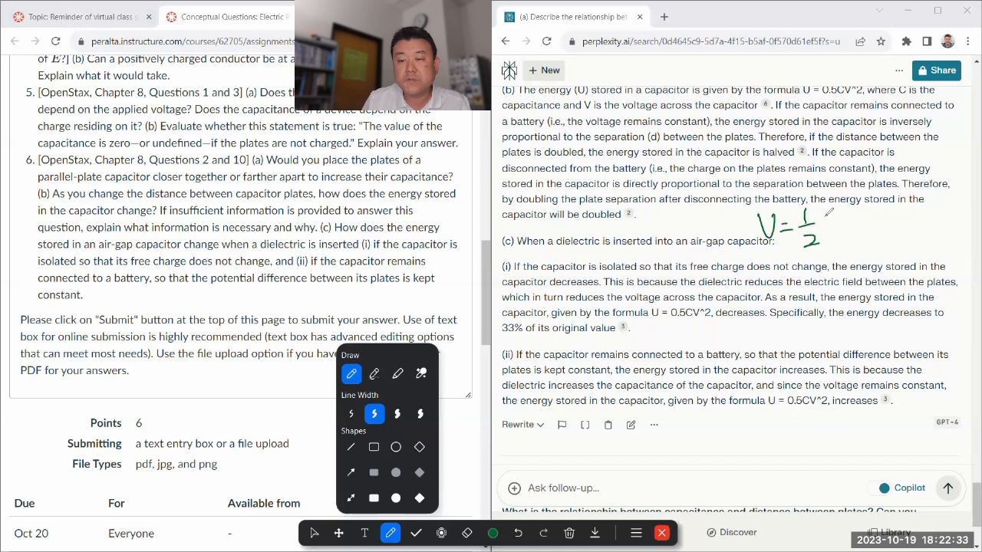
drag(825, 222, 875, 222)
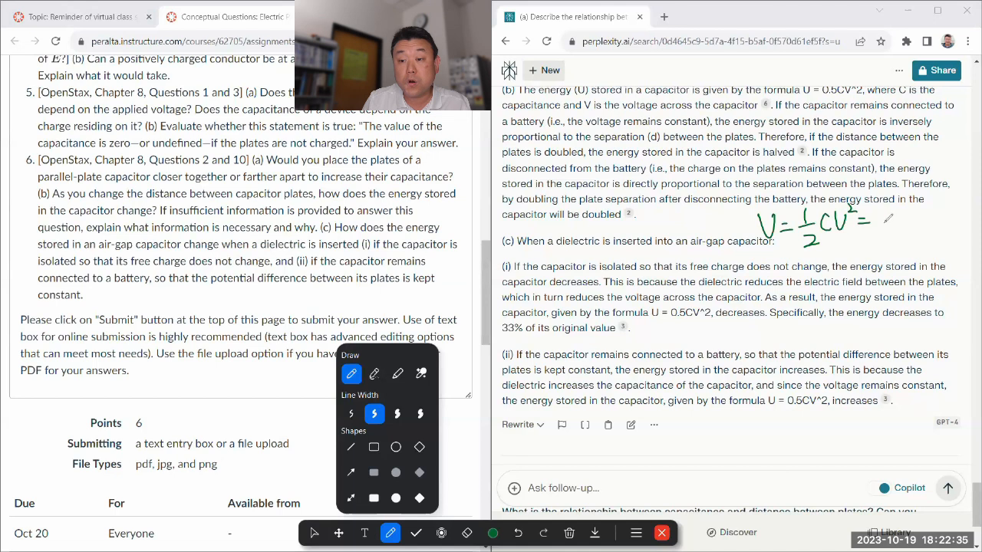
drag(867, 230, 921, 223)
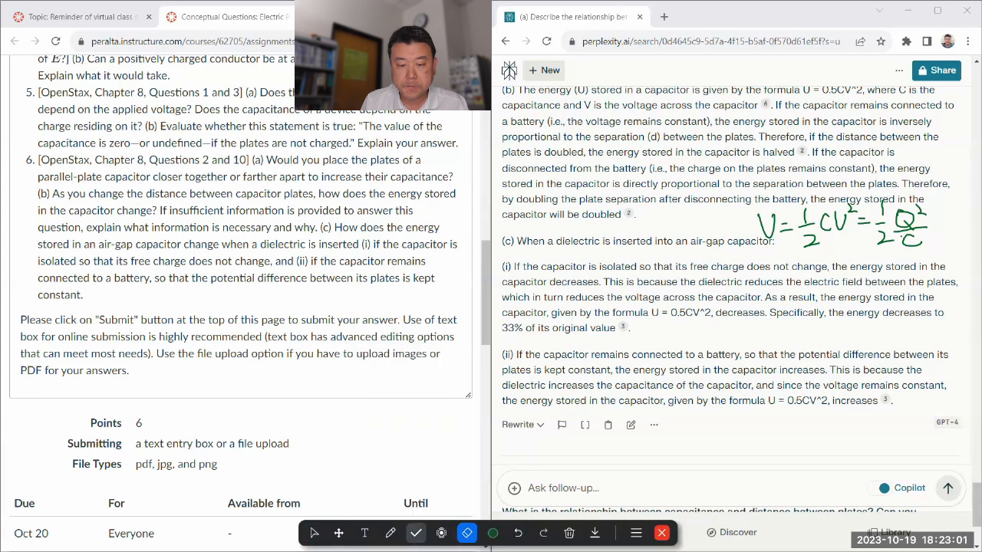
click(389, 532)
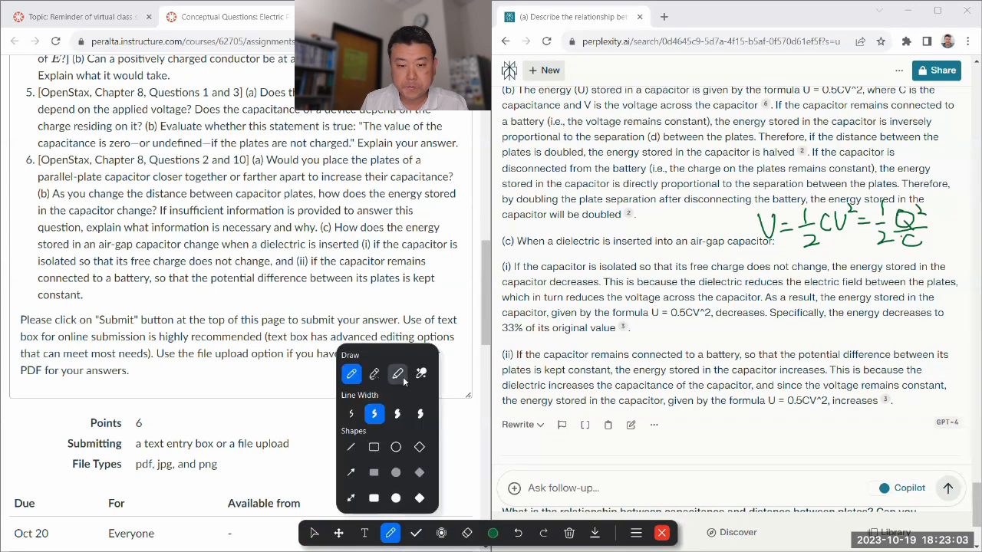
click(492, 533)
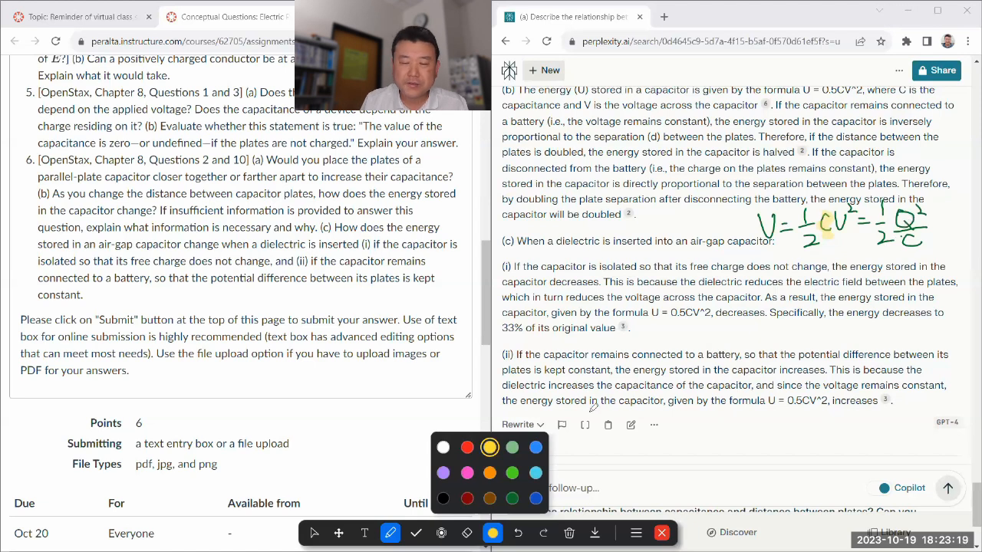
mouse_move(580, 414)
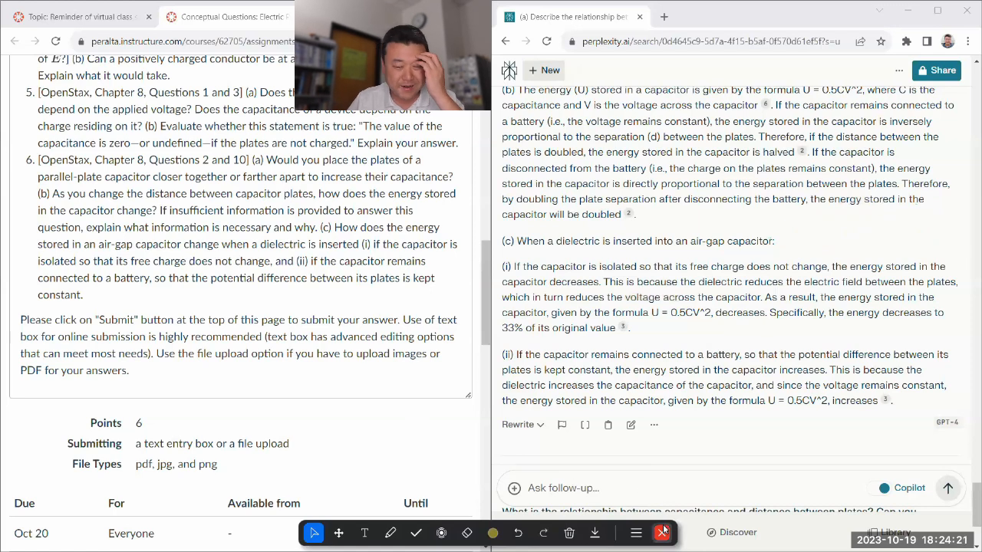
scroll(down, 3)
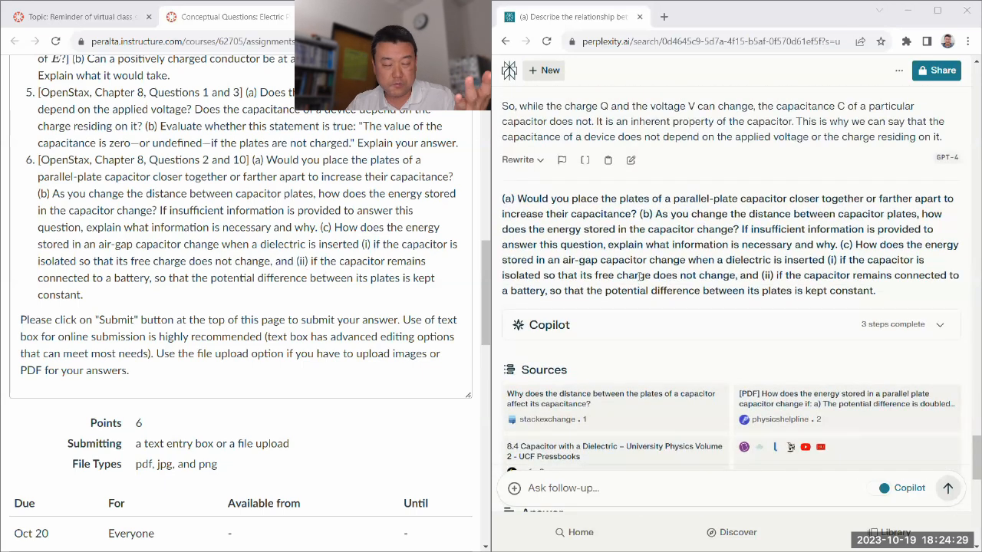
scroll(down, 3)
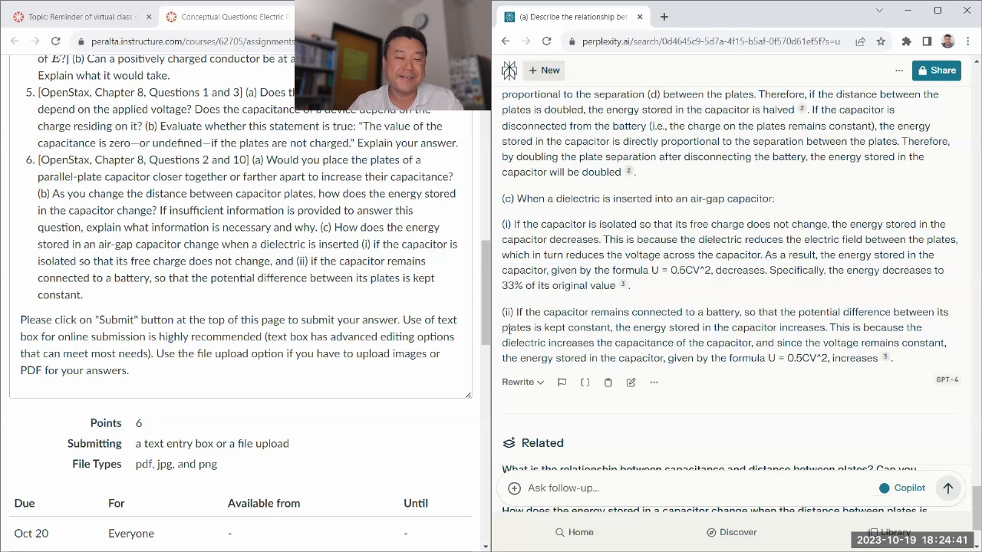
scroll(down, 3)
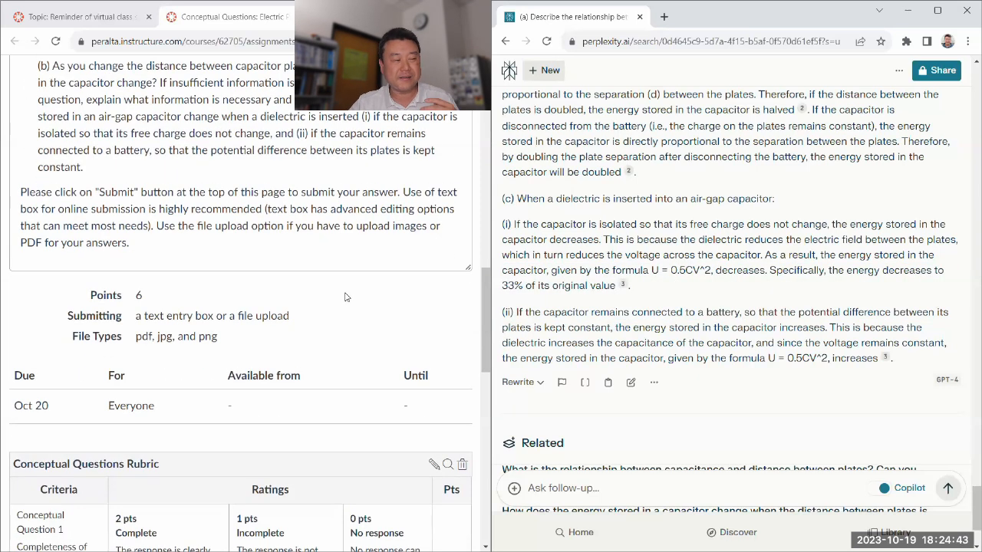
mouse_move(340, 287)
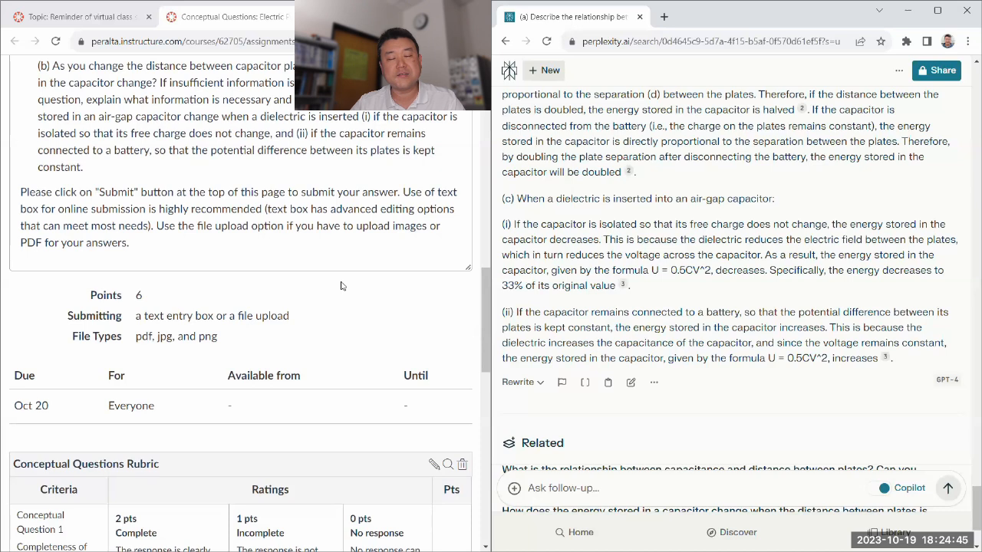
mouse_move(316, 307)
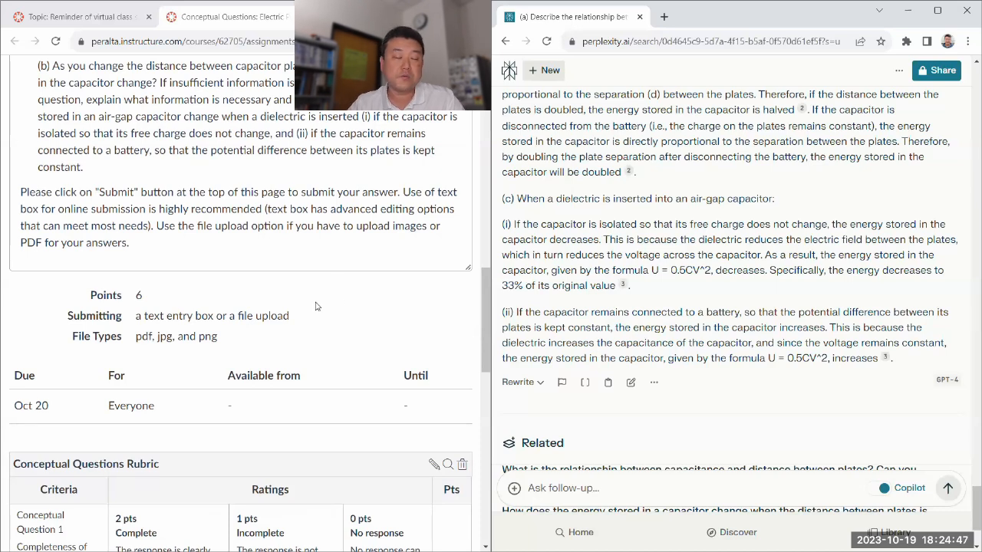
mouse_move(267, 168)
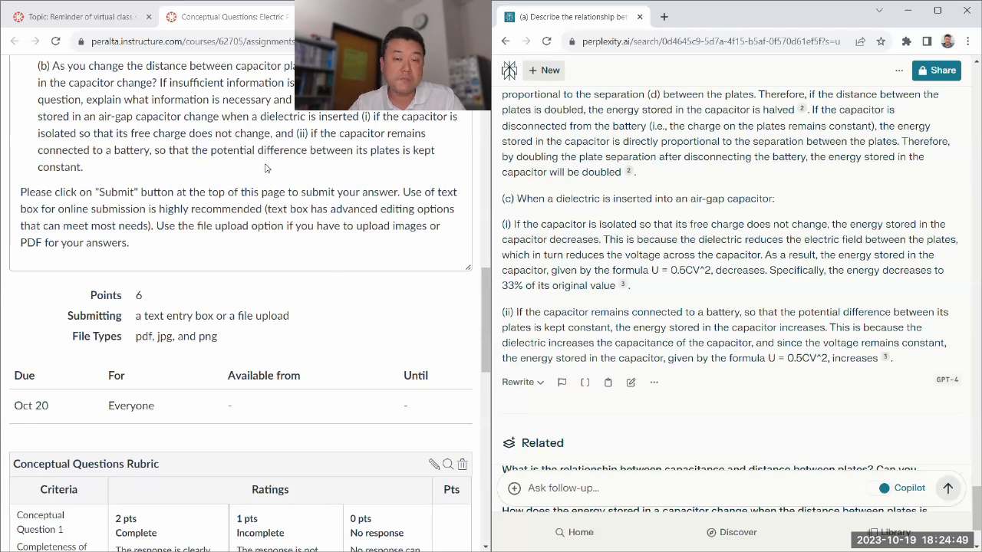